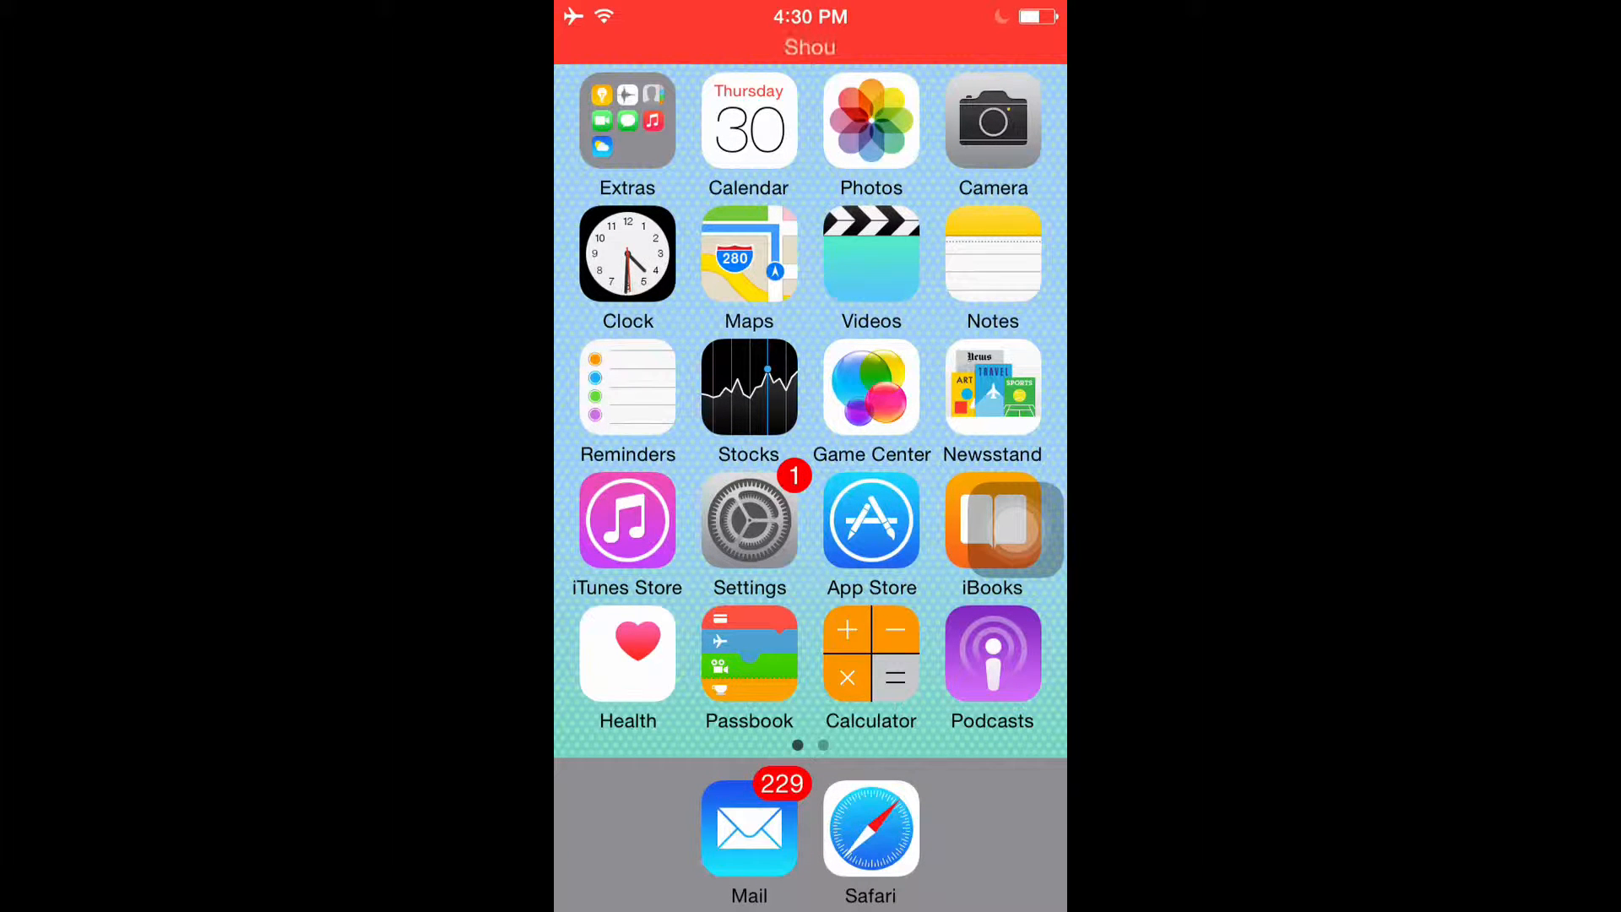
# Swipe to the Home Screen page with Settings and launch the Settings app
pyautogui.hscroll(-3)
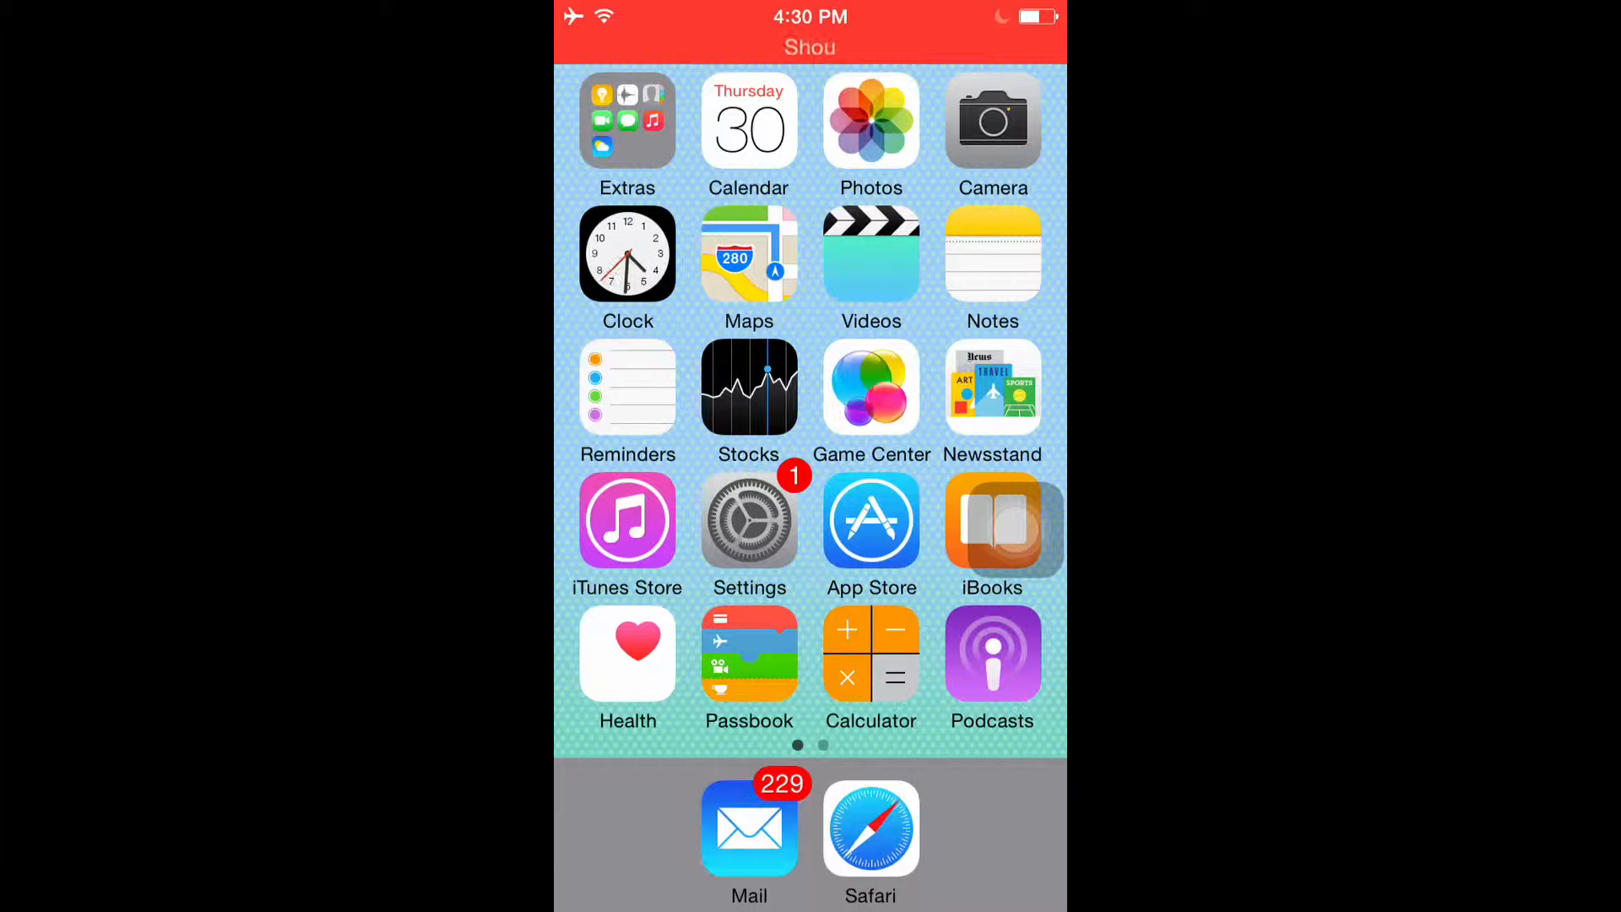
pyautogui.click(749, 520)
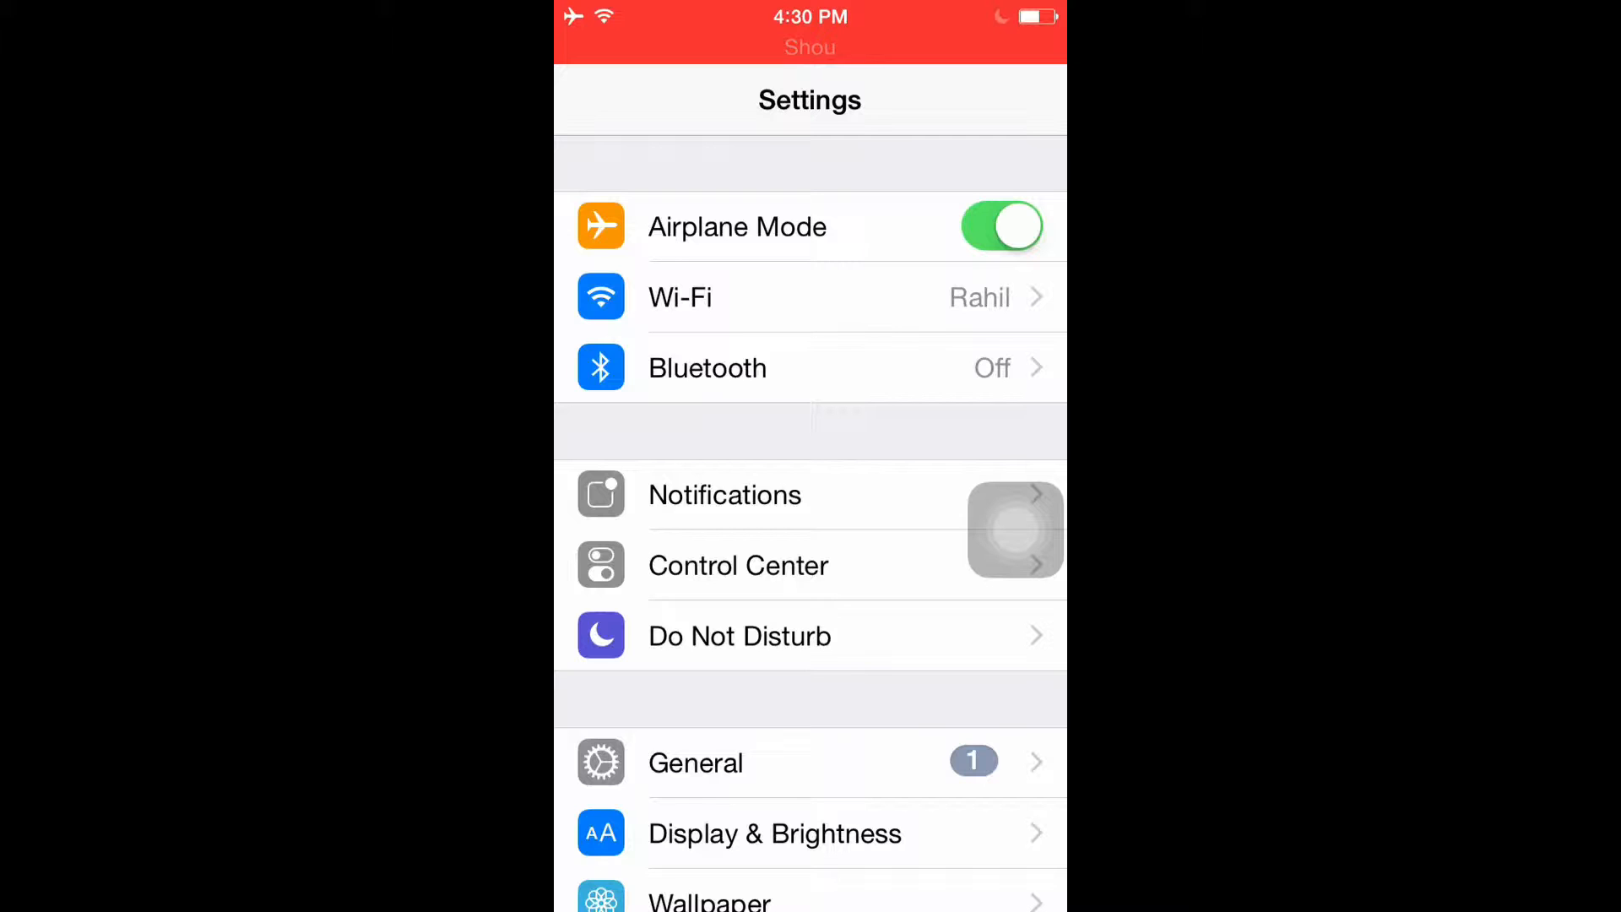
# Turn on Airplane Mode, confirm Wi-Fi is off, and go to Notifications settings
pyautogui.click(680, 296)
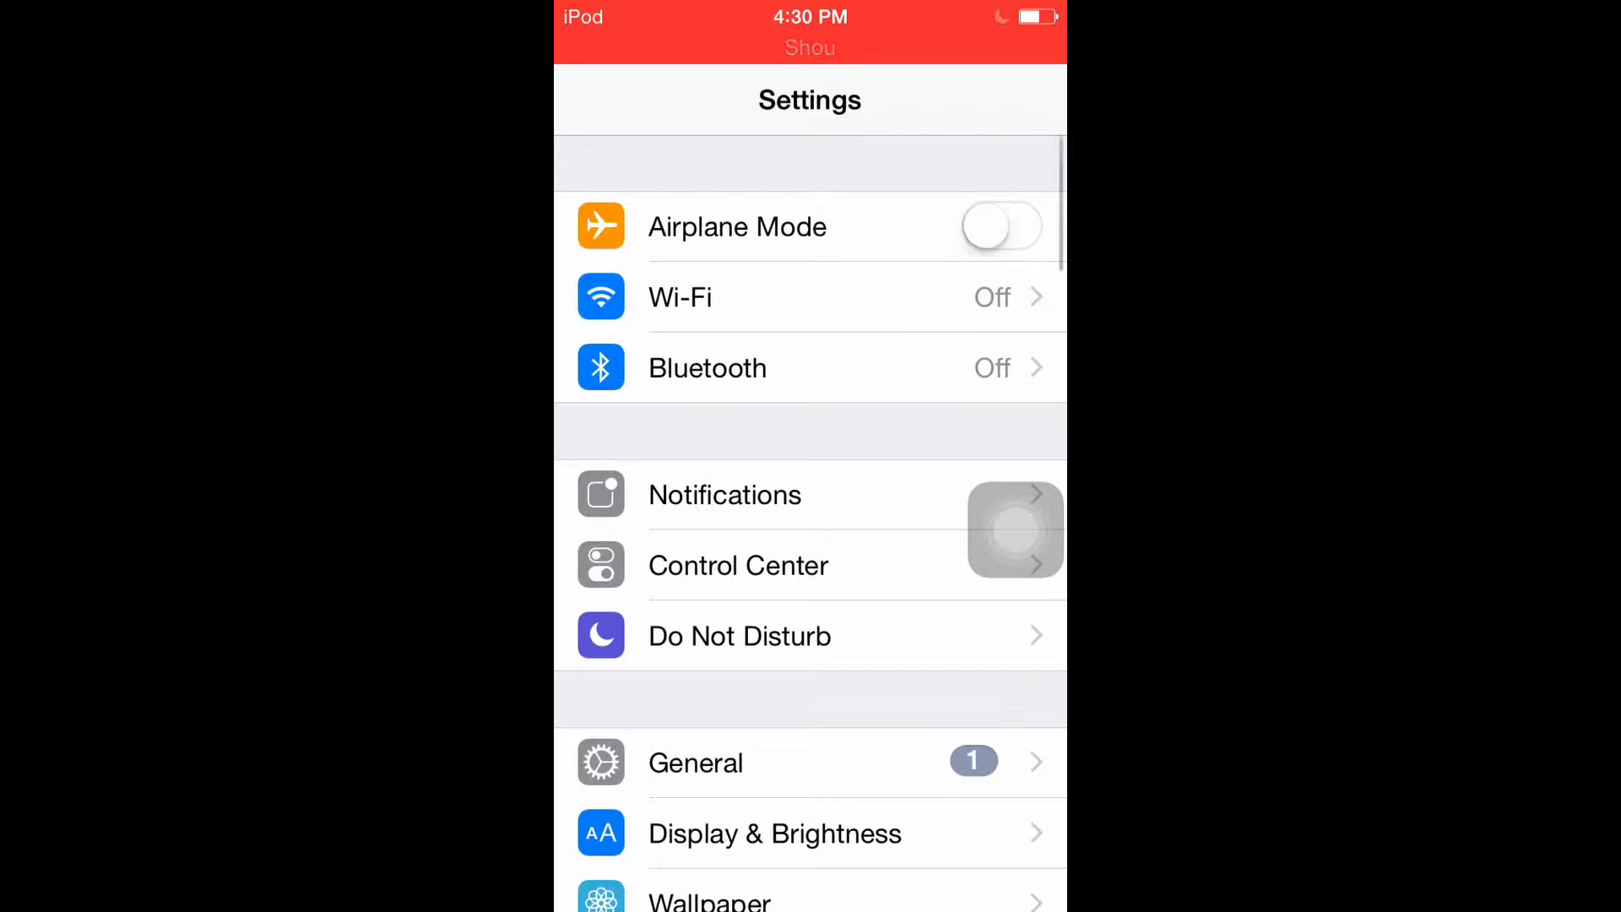
pyautogui.click(999, 226)
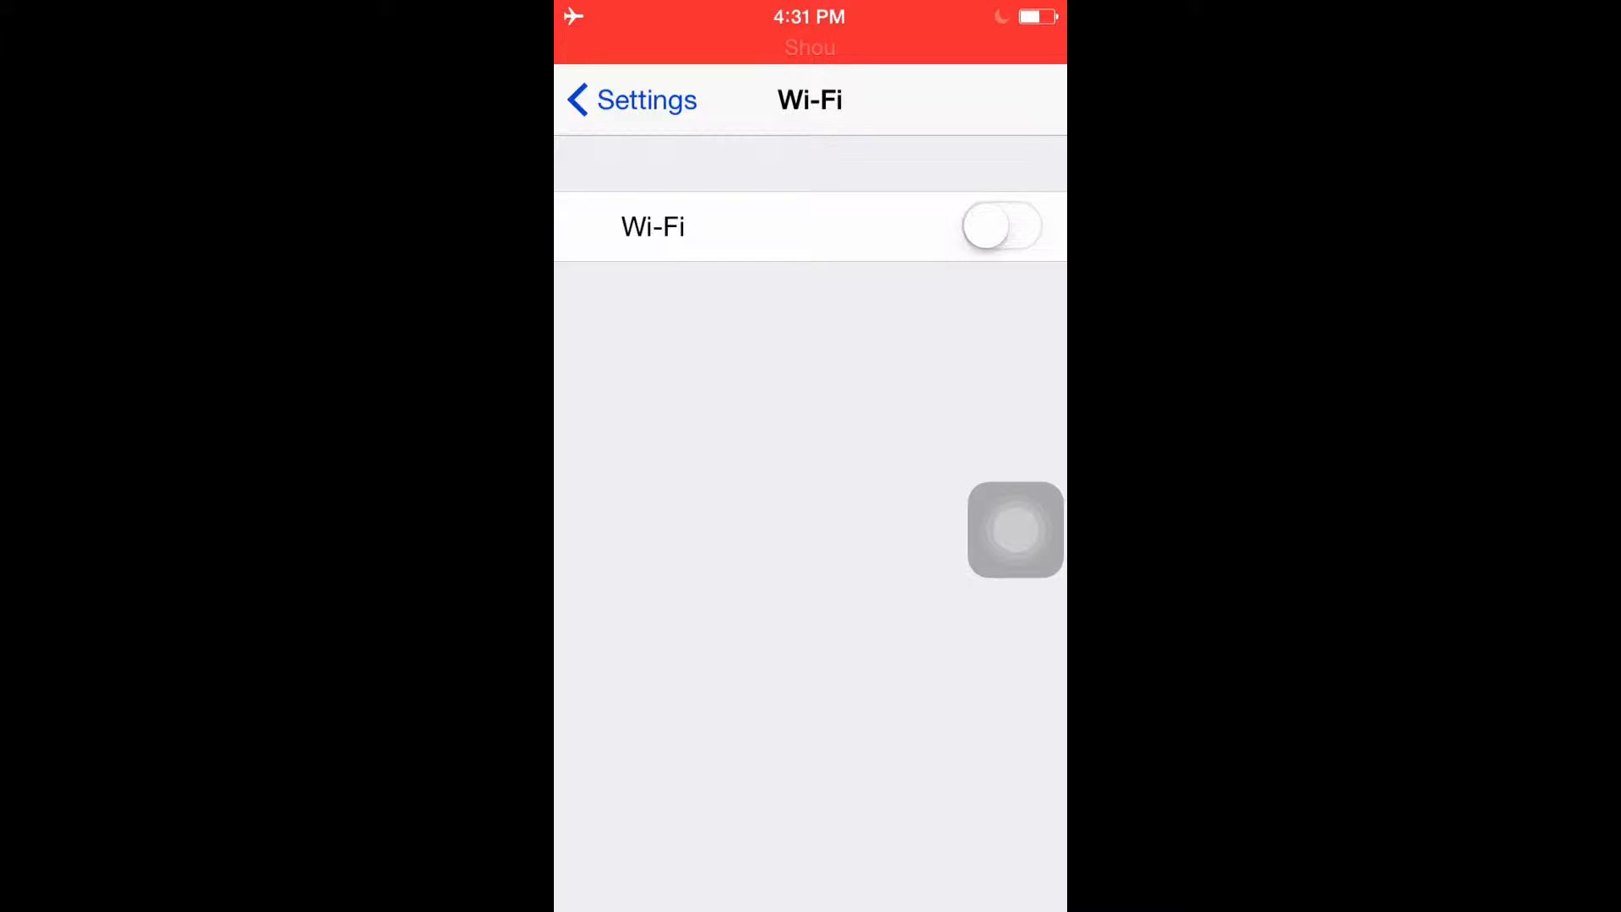
pyautogui.click(1000, 226)
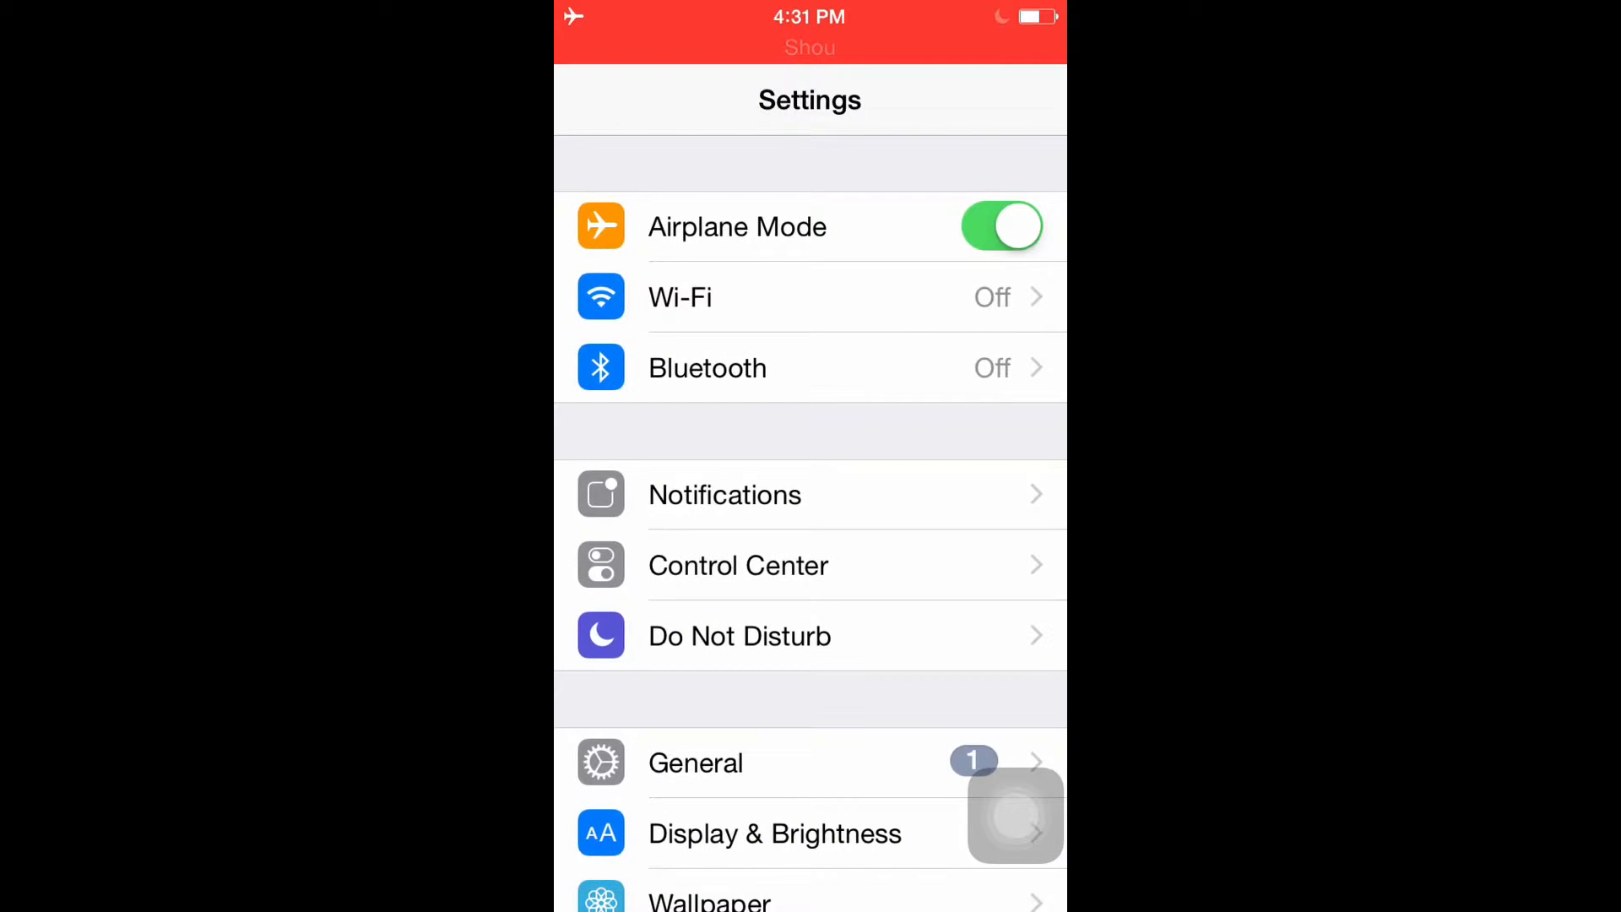
pyautogui.click(706, 368)
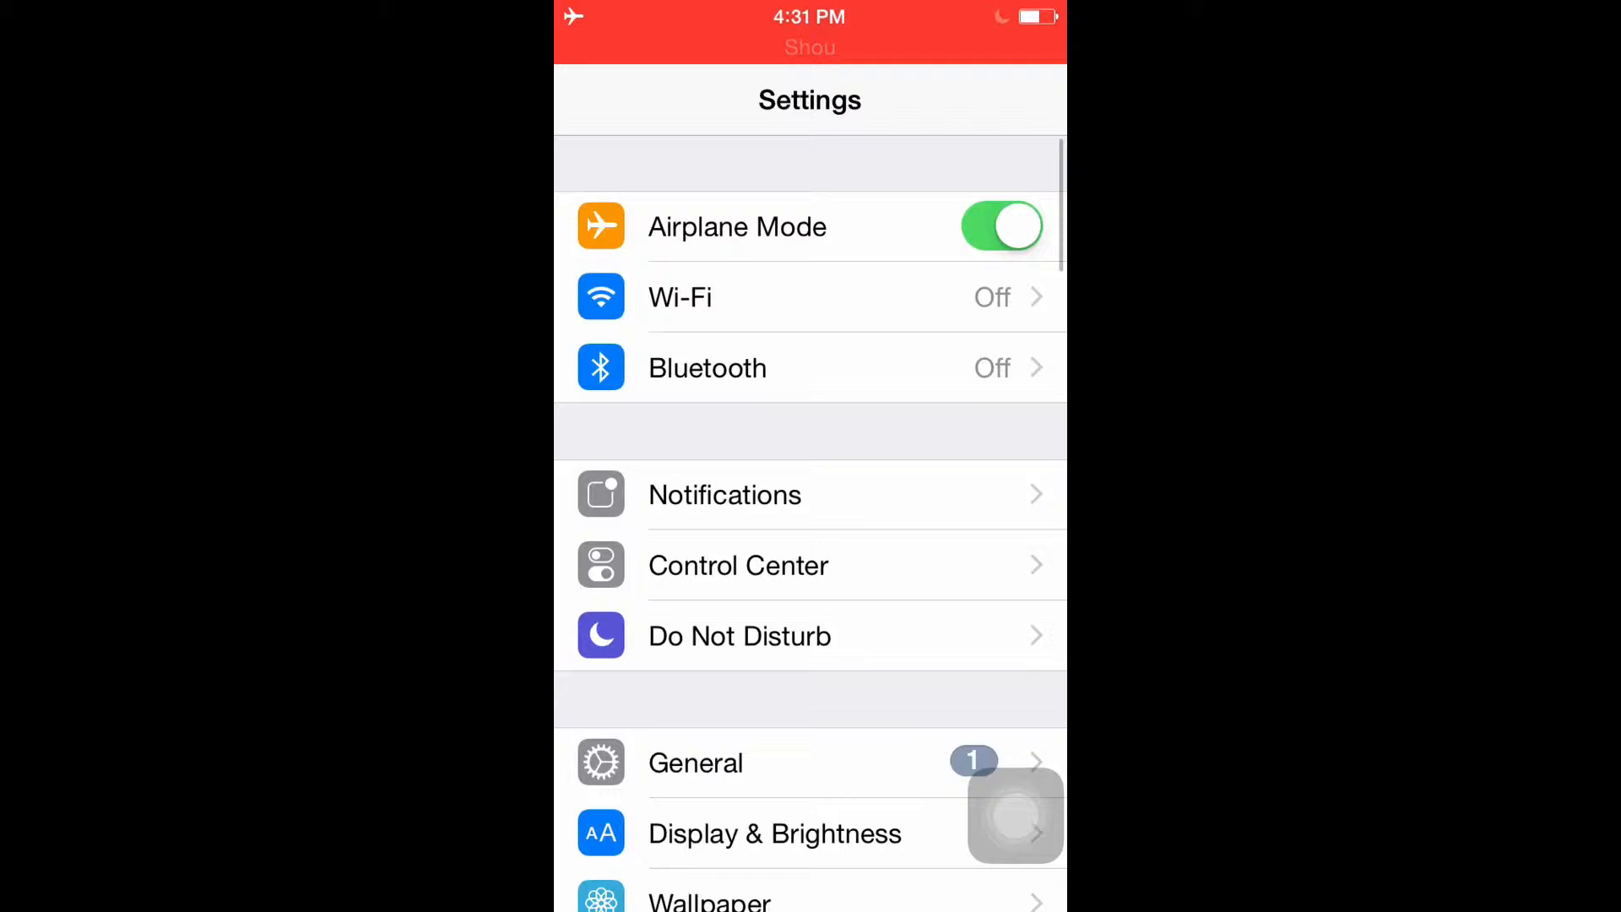
pyautogui.click(724, 494)
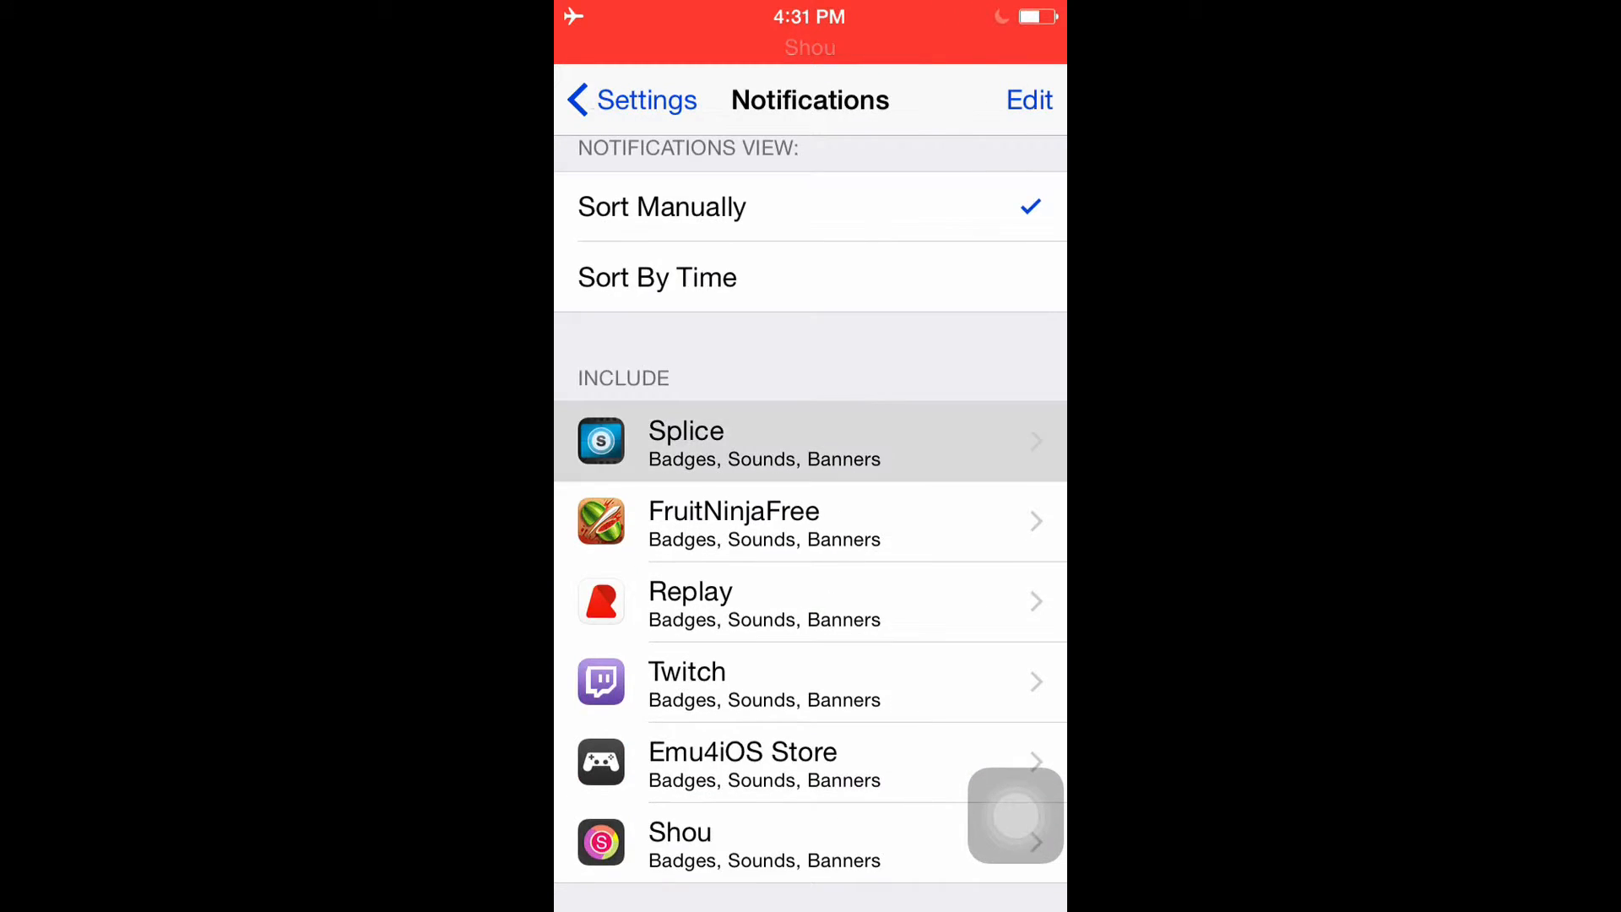
# Leave Notifications and open General > Software Update to check for an update
pyautogui.click(810, 442)
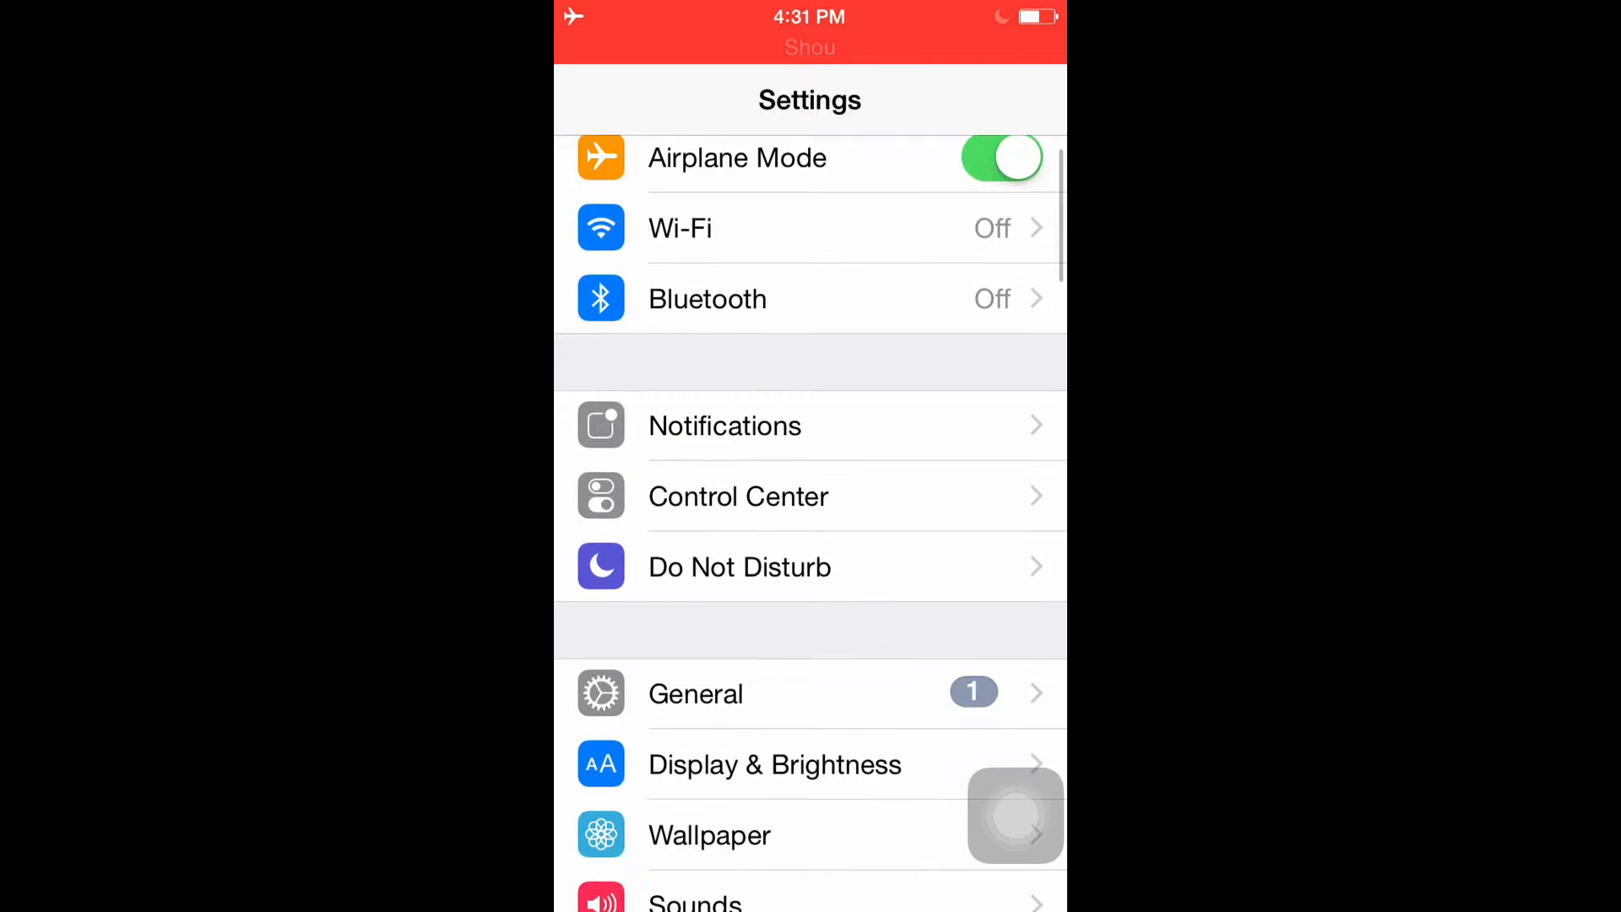
pyautogui.click(738, 495)
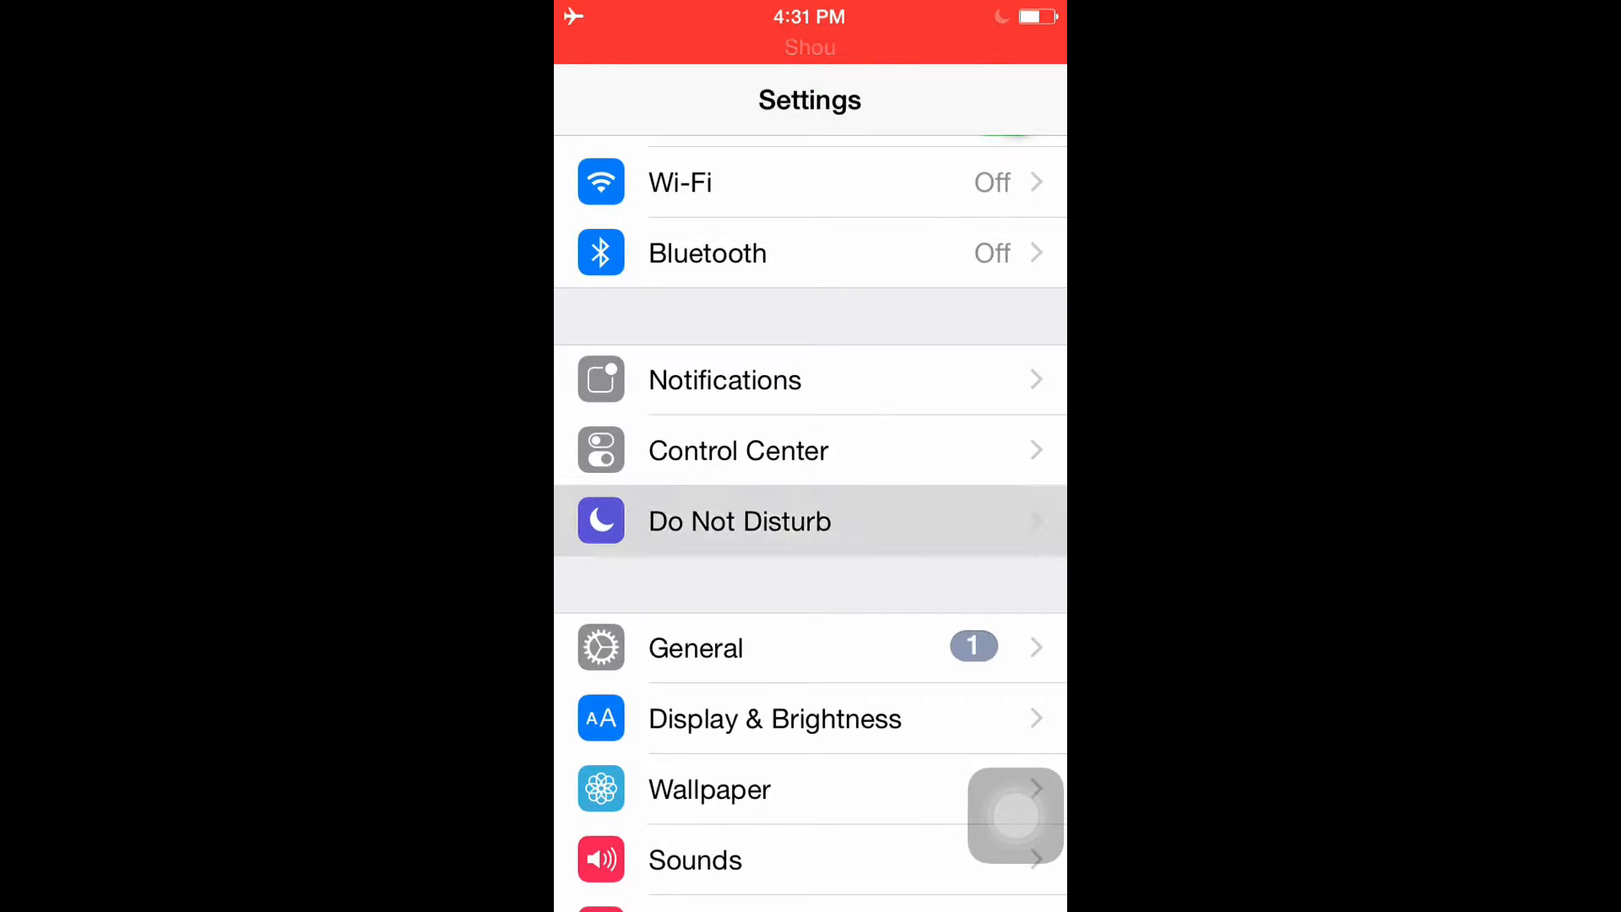
pyautogui.click(738, 521)
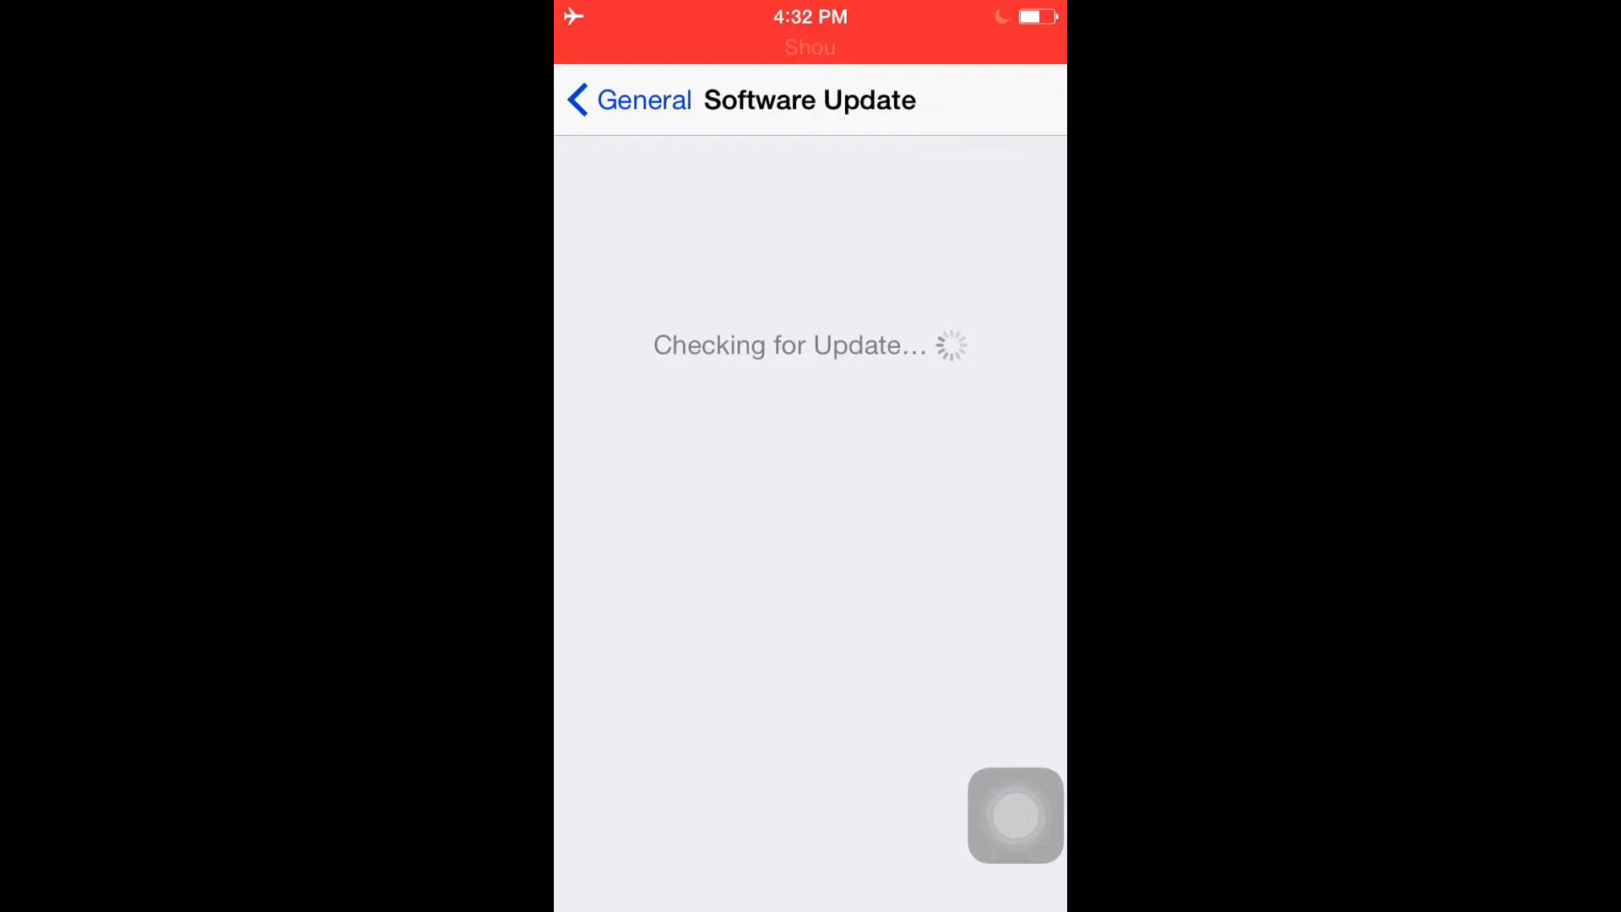
# Confirm Siri is off, untick every Spotlight Search category, then go to Accessibility
pyautogui.click(625, 99)
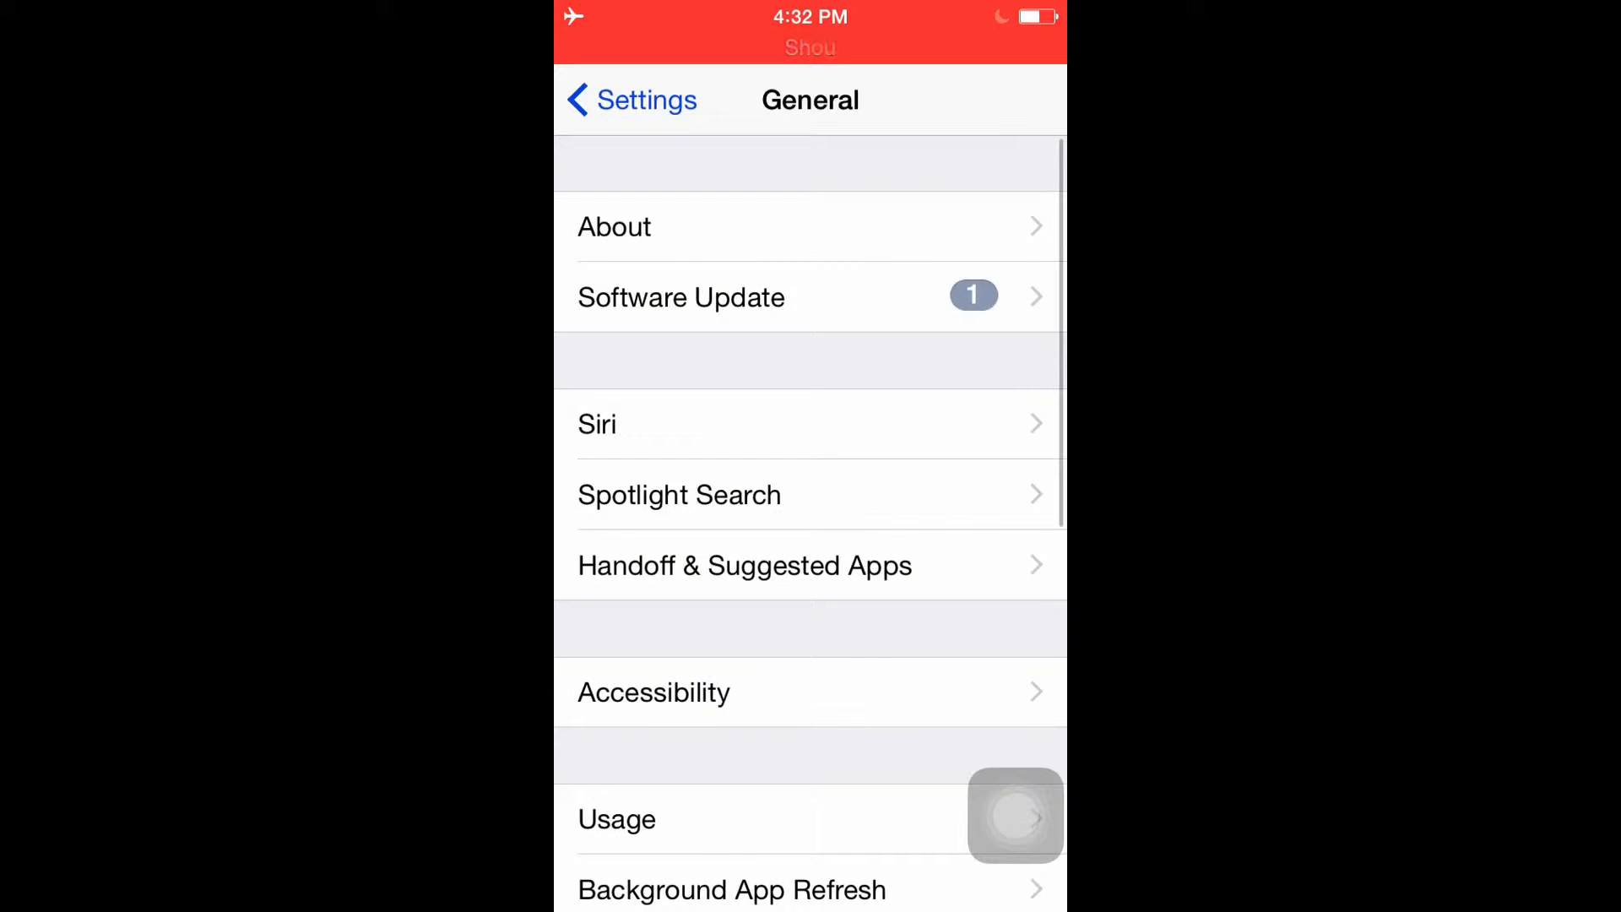
pyautogui.click(597, 424)
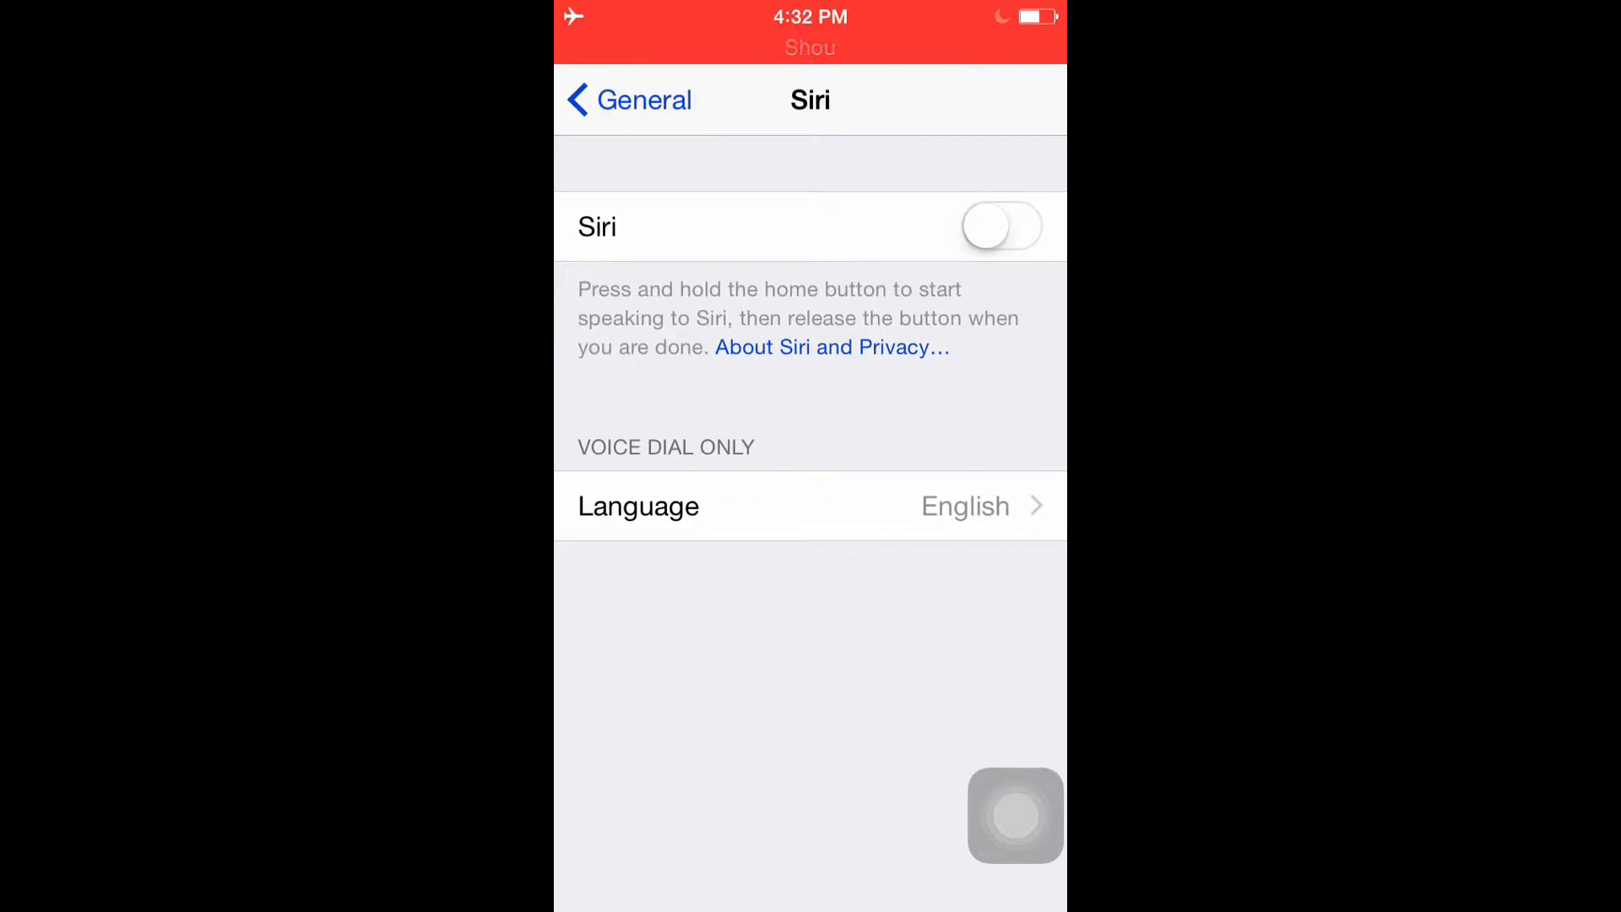
pyautogui.click(627, 100)
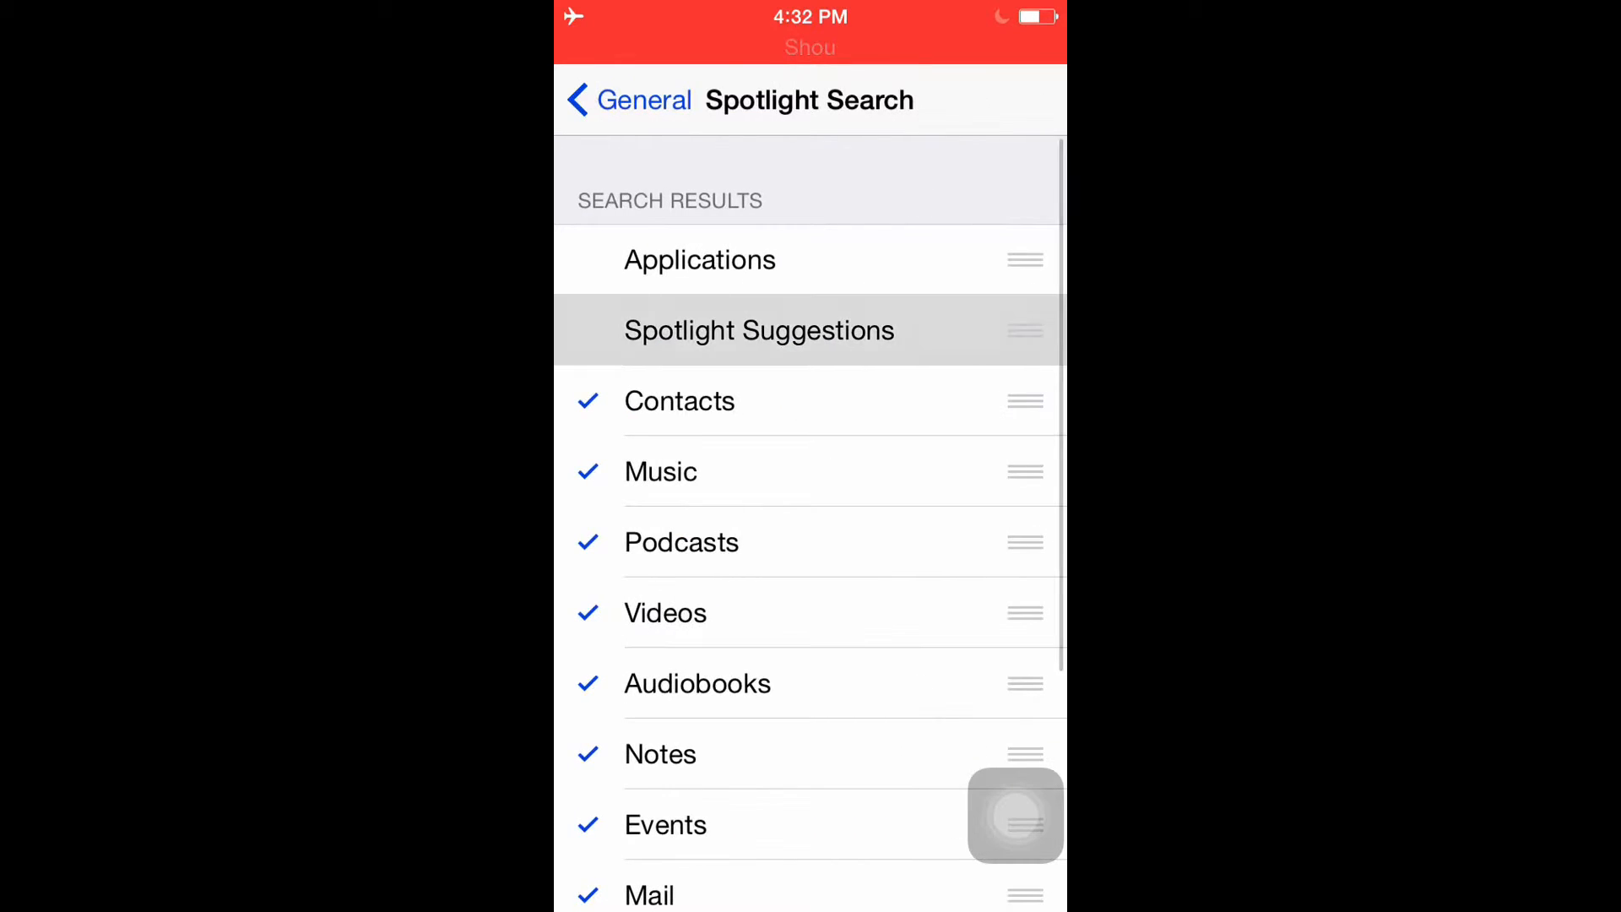
pyautogui.scroll(-3)
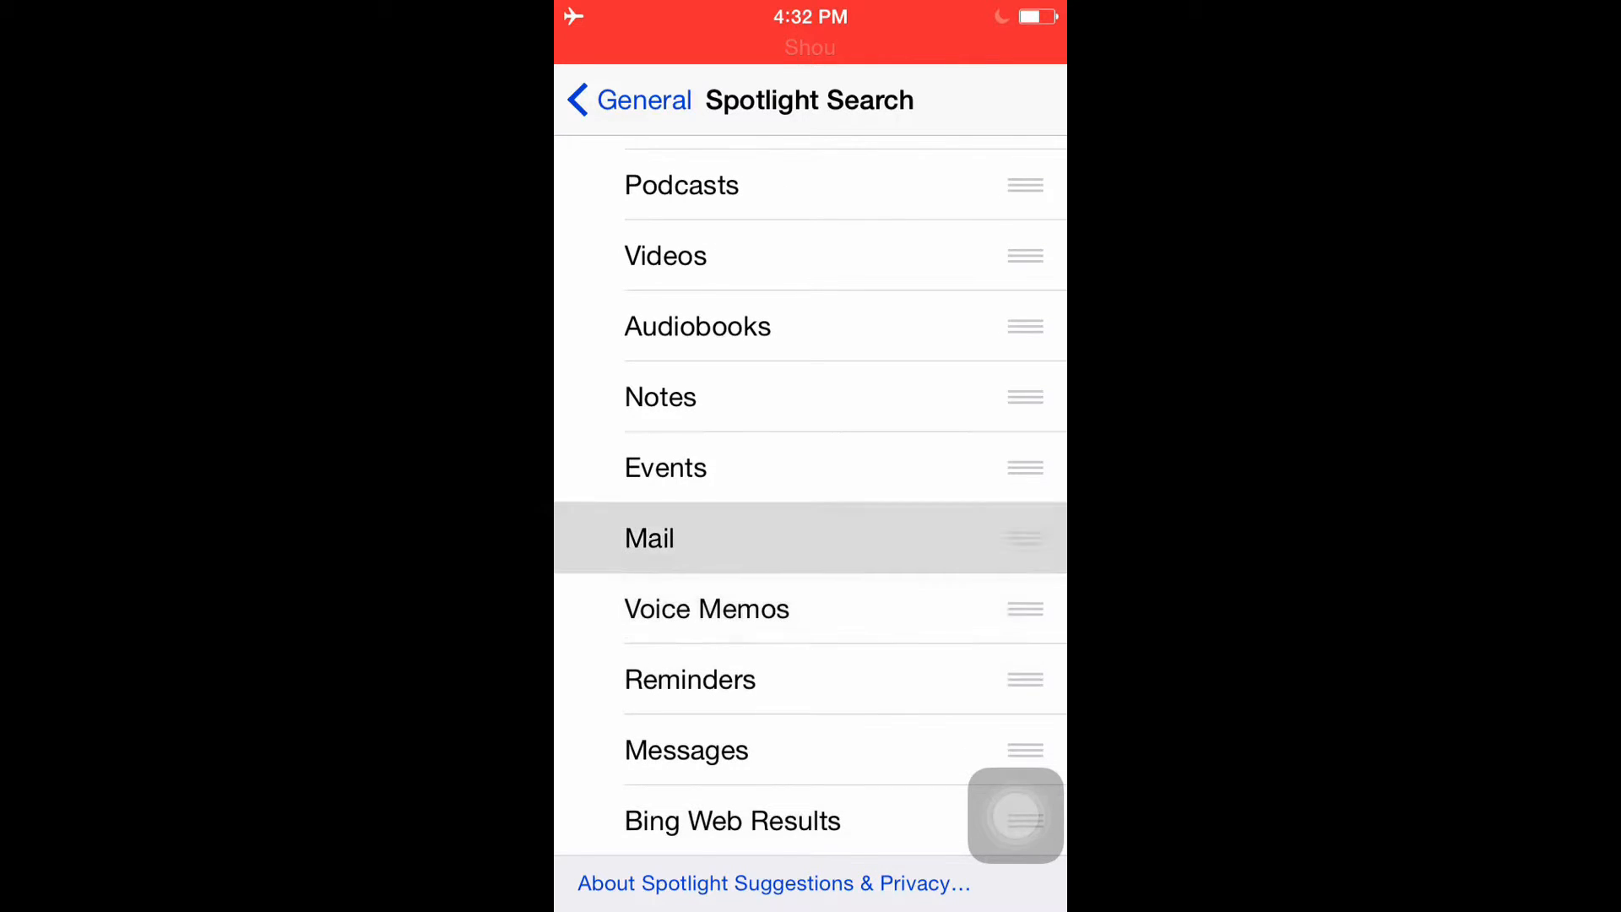
pyautogui.click(625, 99)
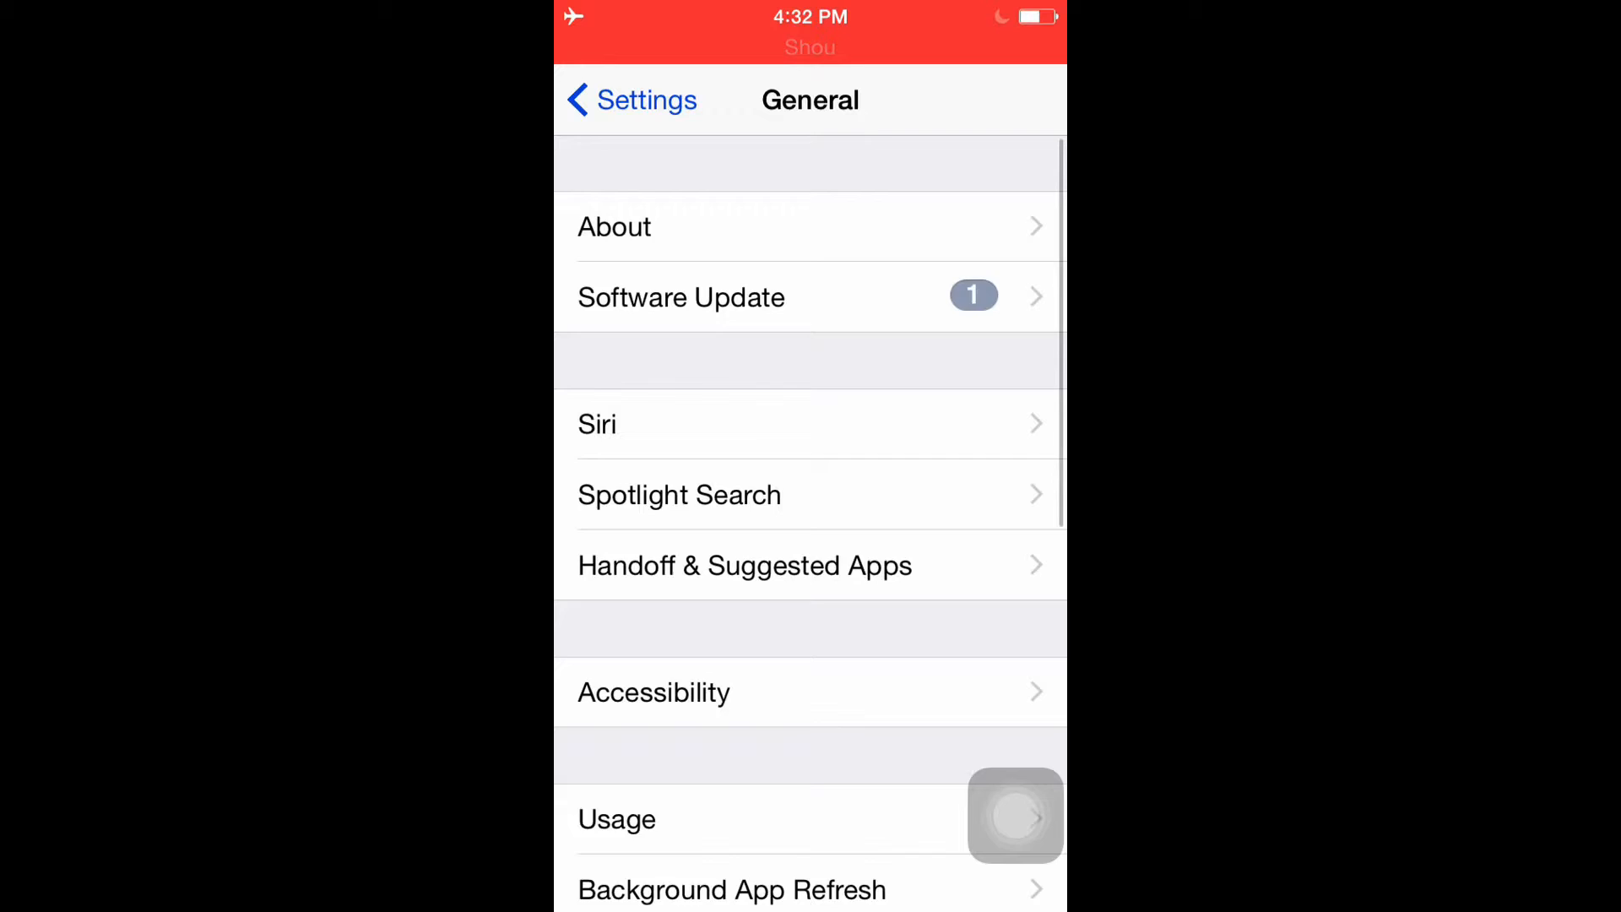
pyautogui.click(654, 691)
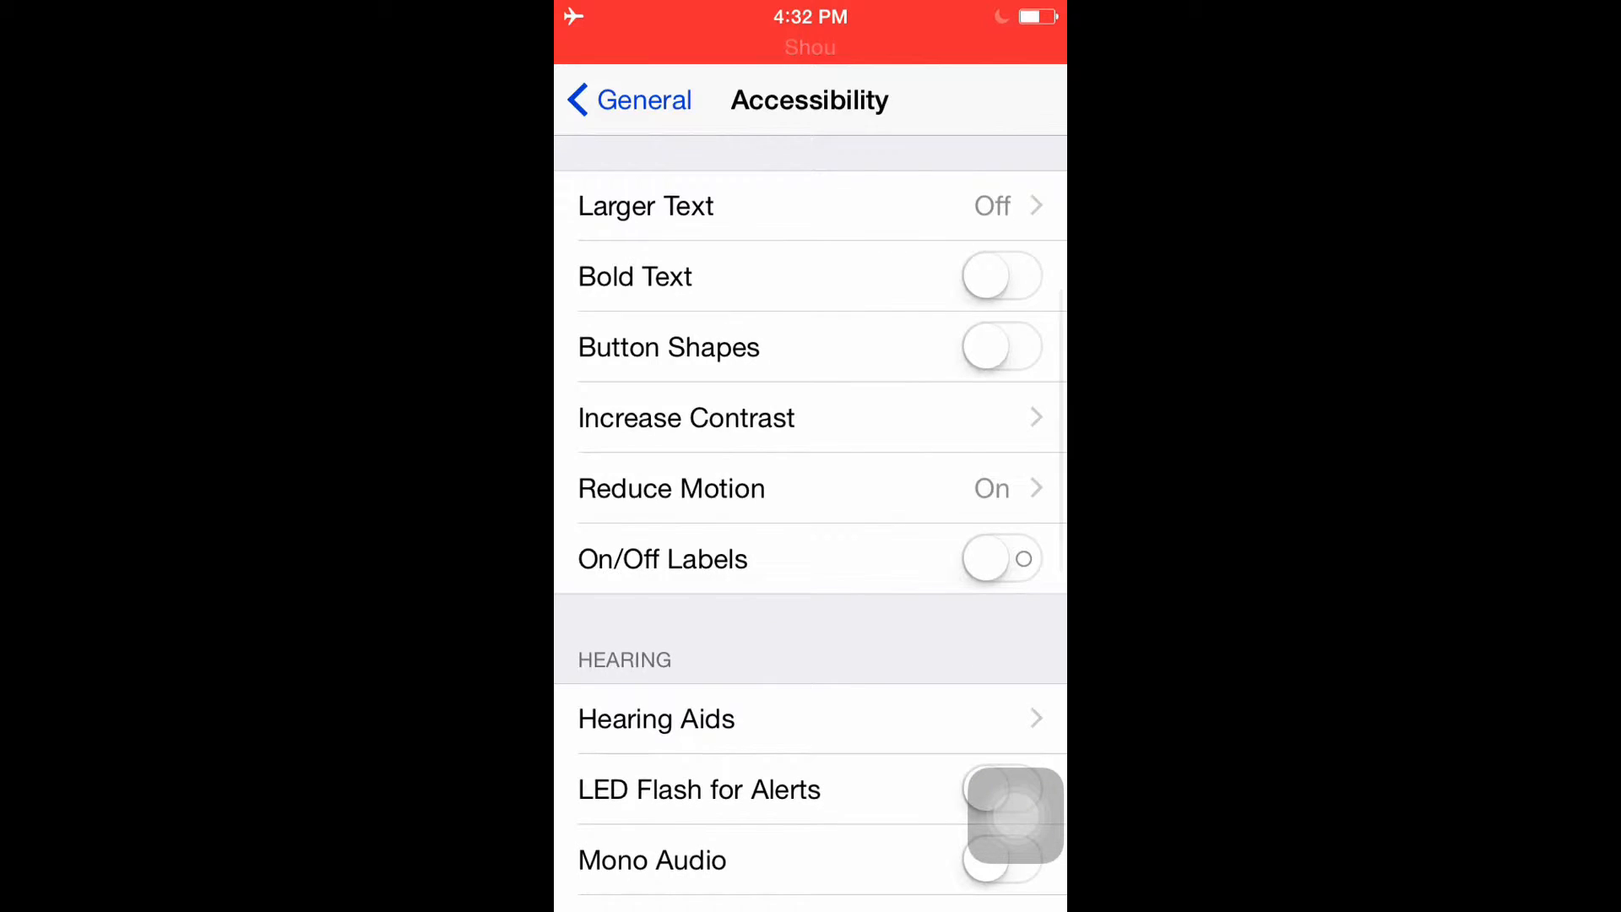
# View Increase Contrast with all three options on, set Auto-Lock to 1 Minute, return to General
pyautogui.click(685, 418)
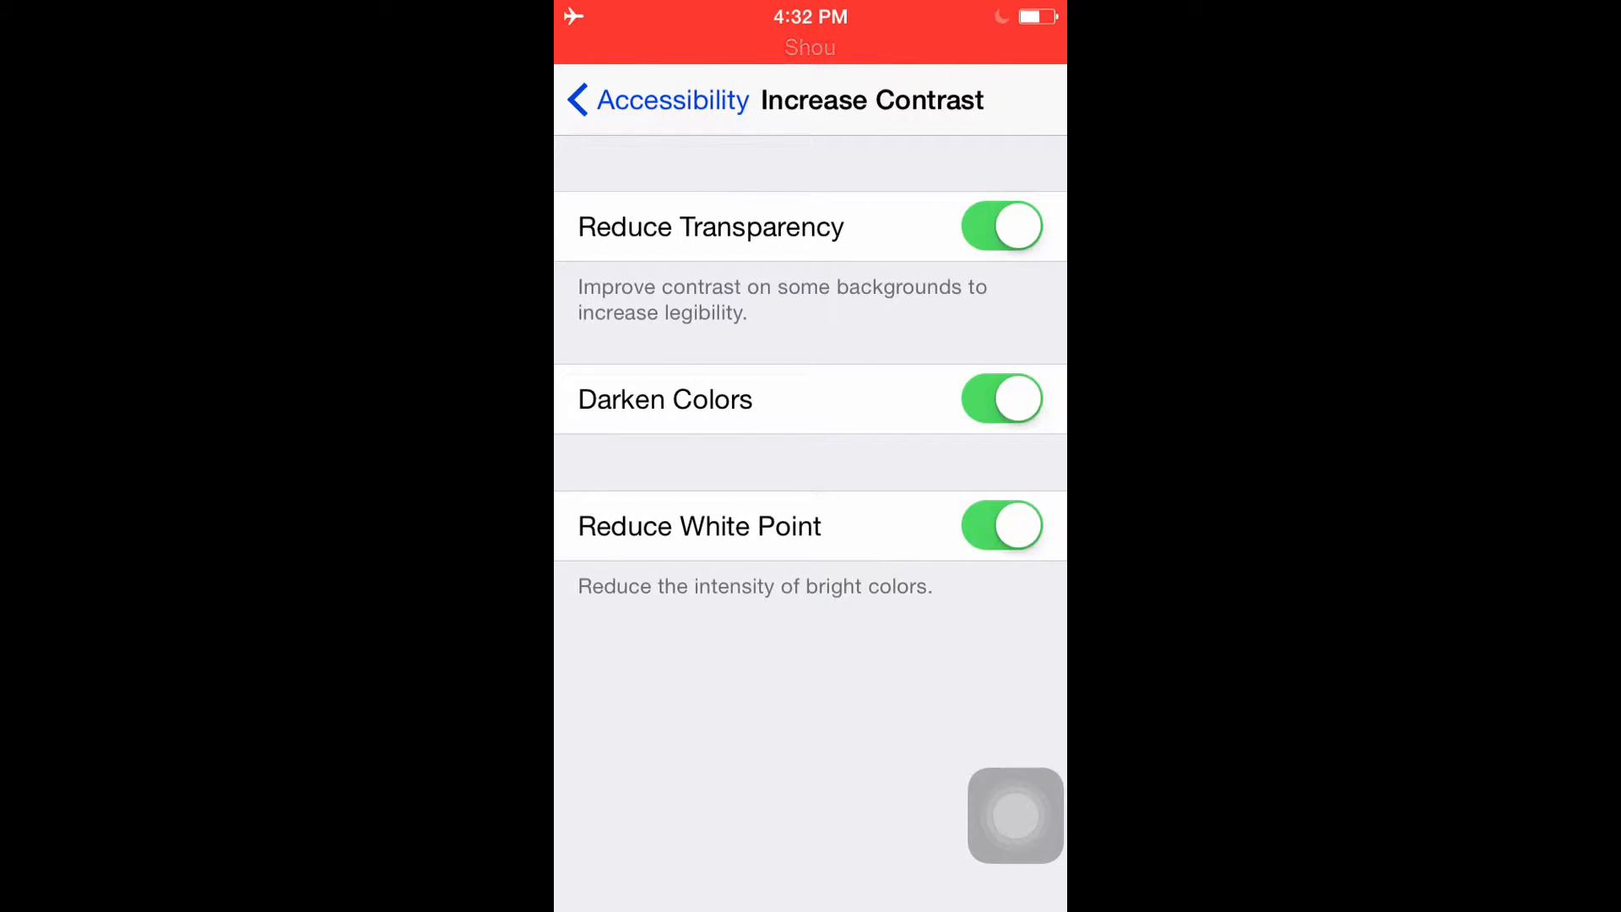
pyautogui.click(656, 99)
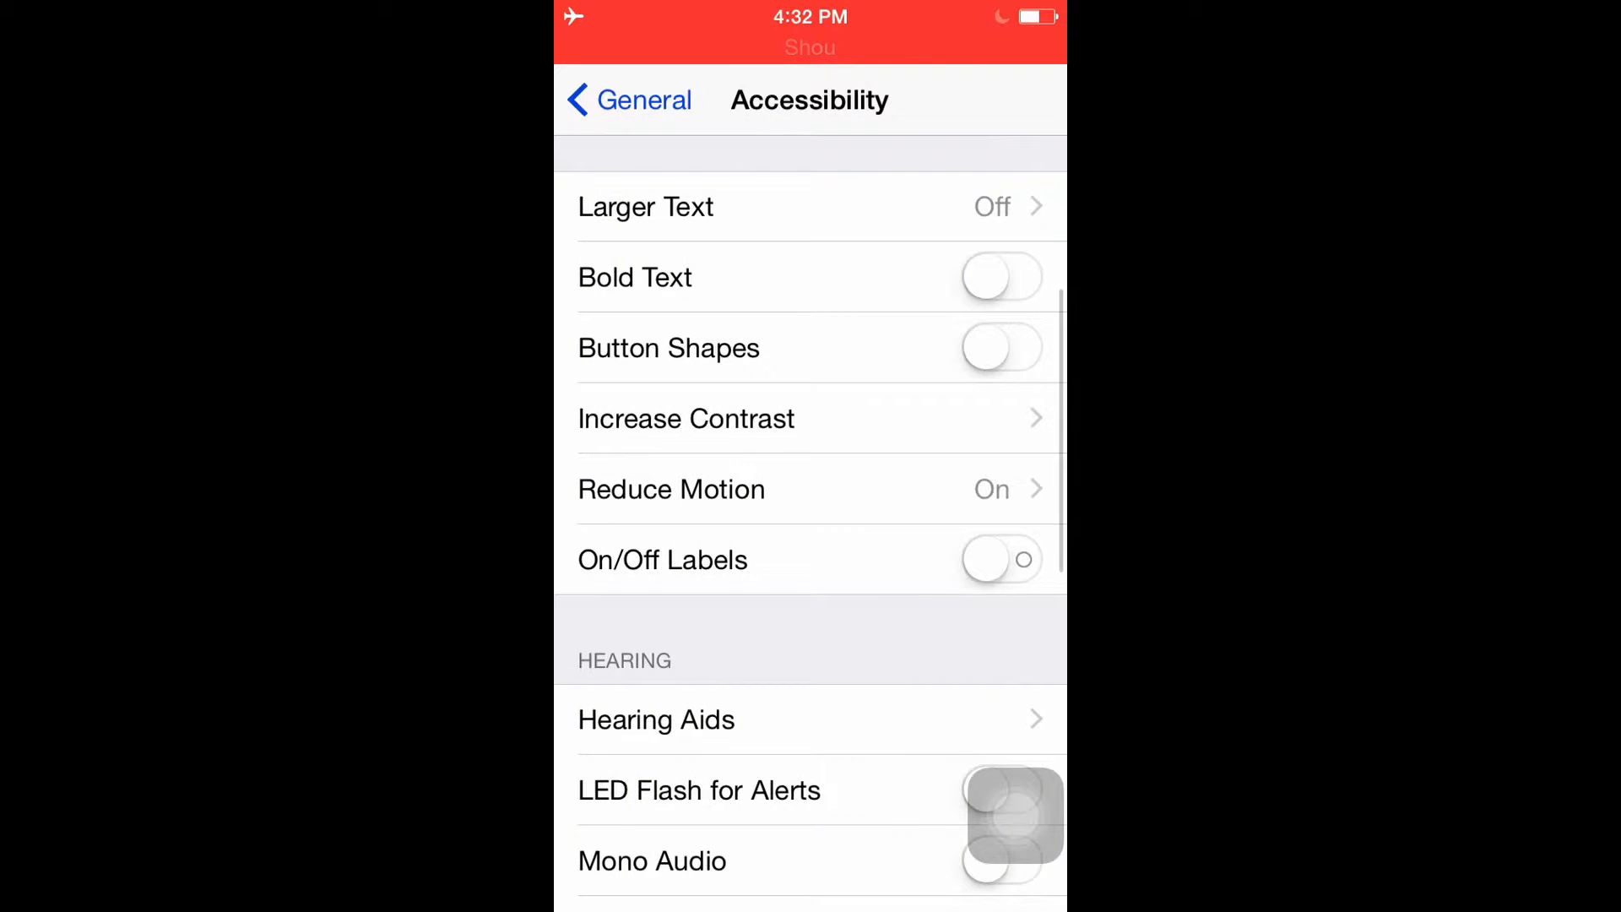
pyautogui.click(672, 489)
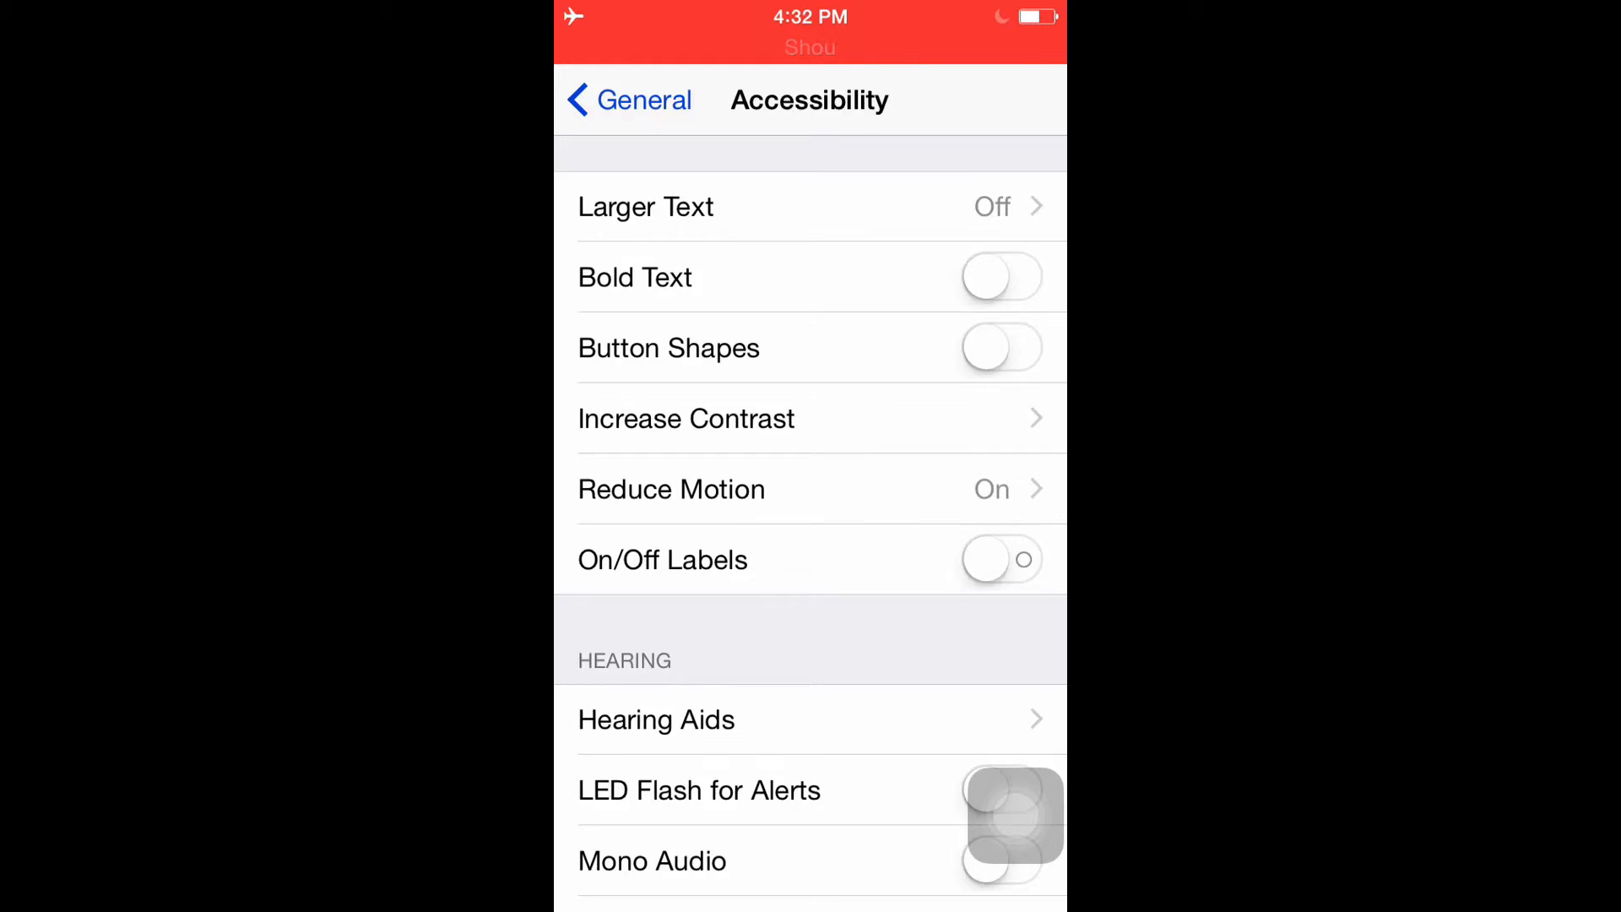
pyautogui.scroll(-3)
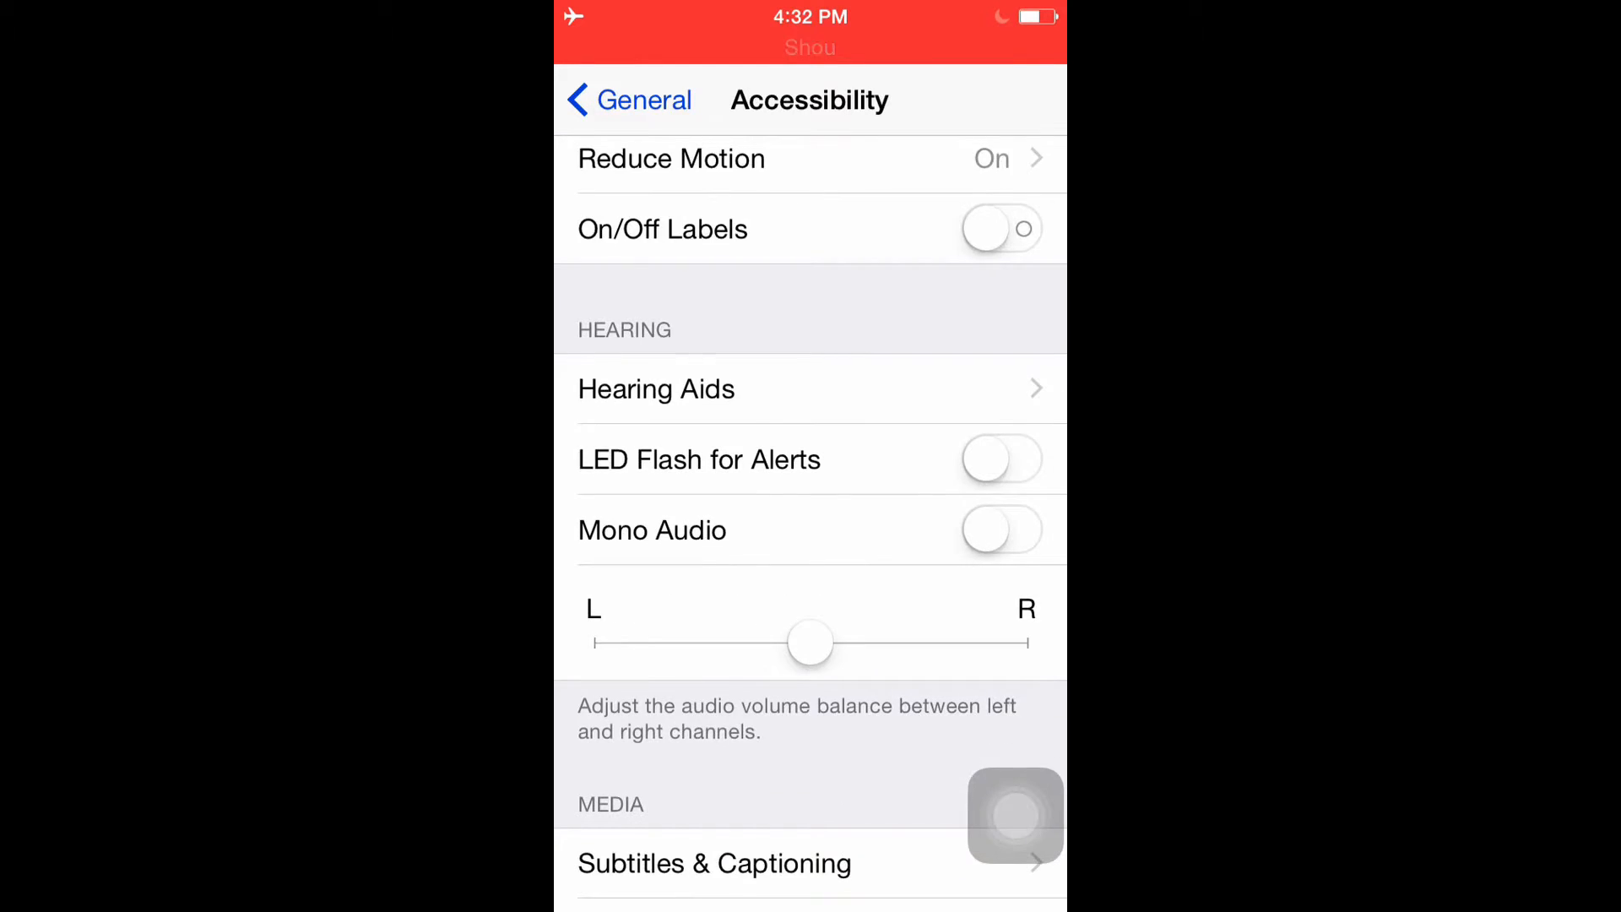
pyautogui.scroll(-3)
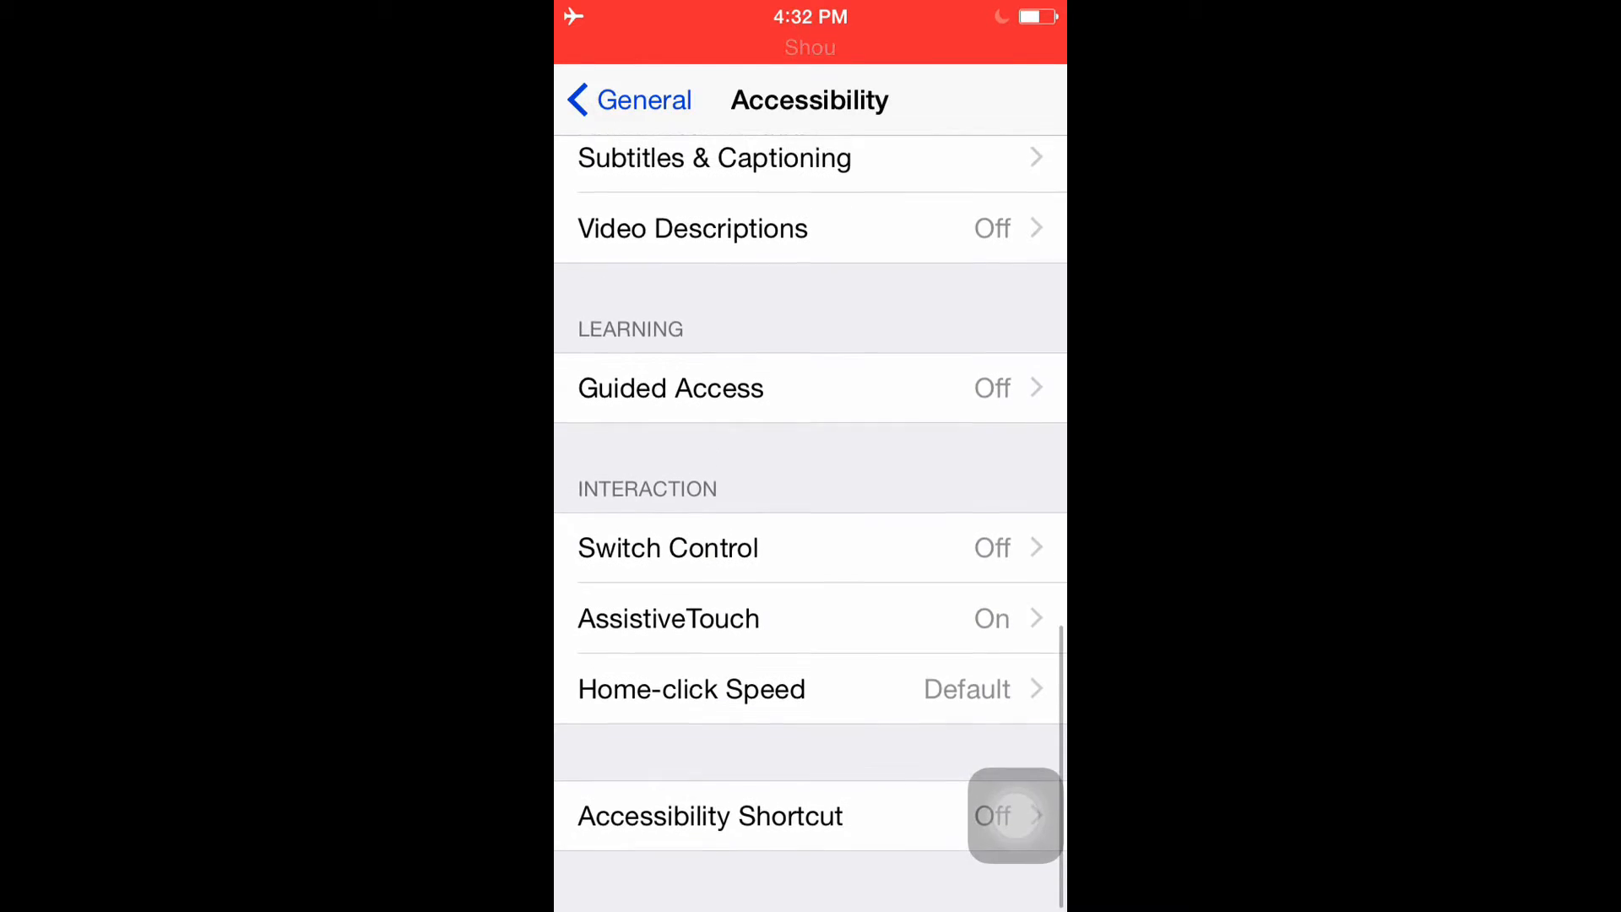
pyautogui.click(628, 100)
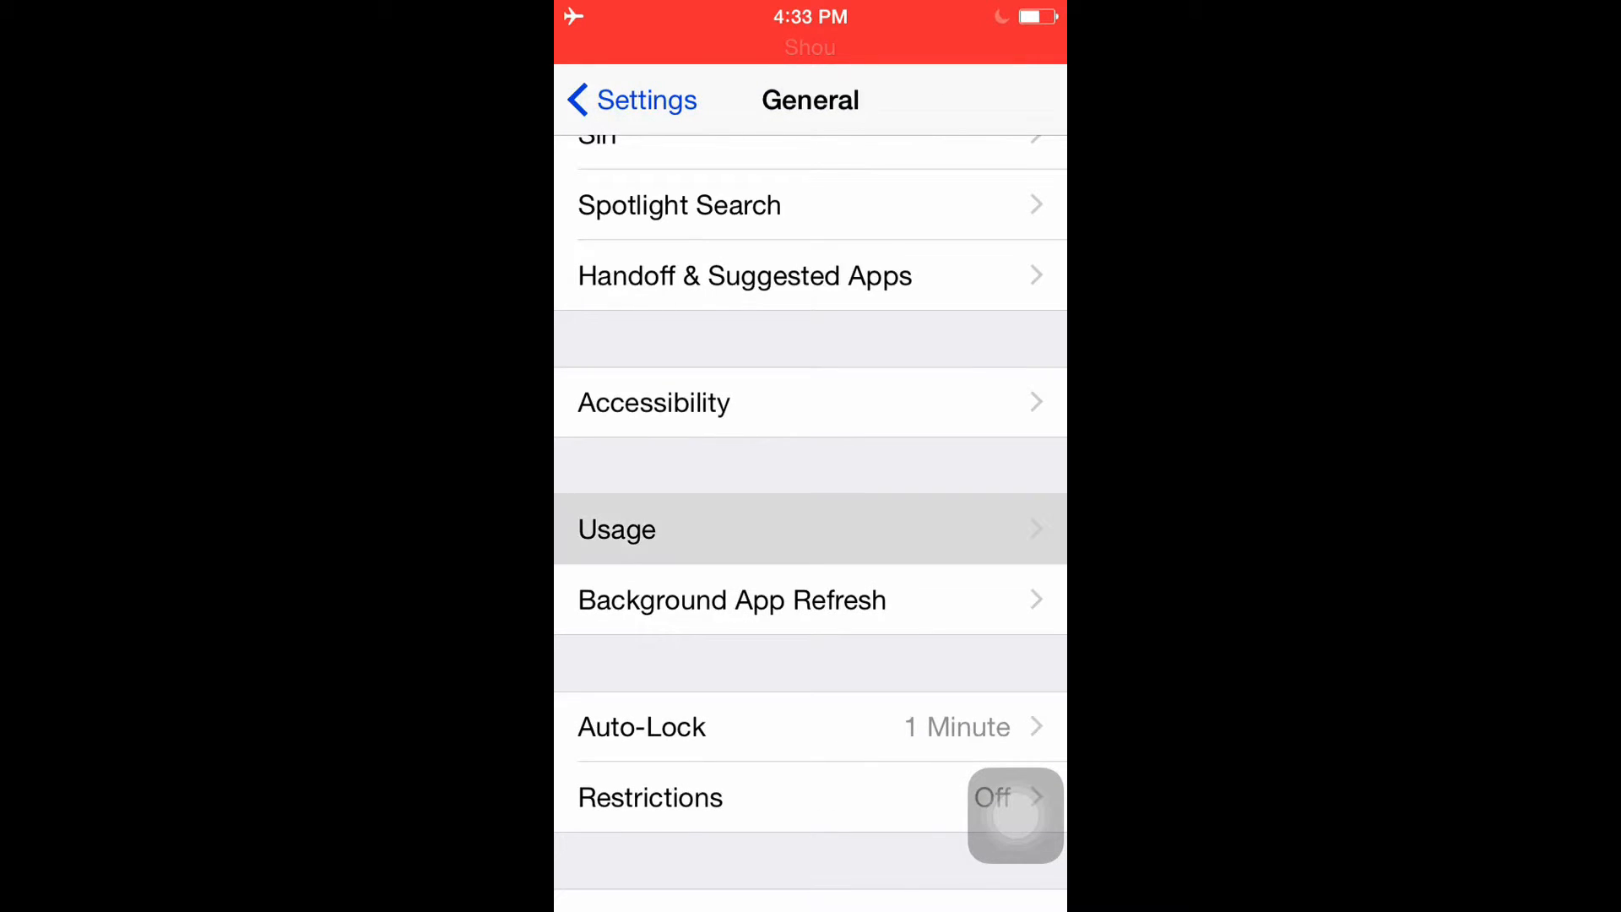
# Check per-app Battery Usage under Usage, then relaunch Settings from the Home Screen
pyautogui.click(617, 529)
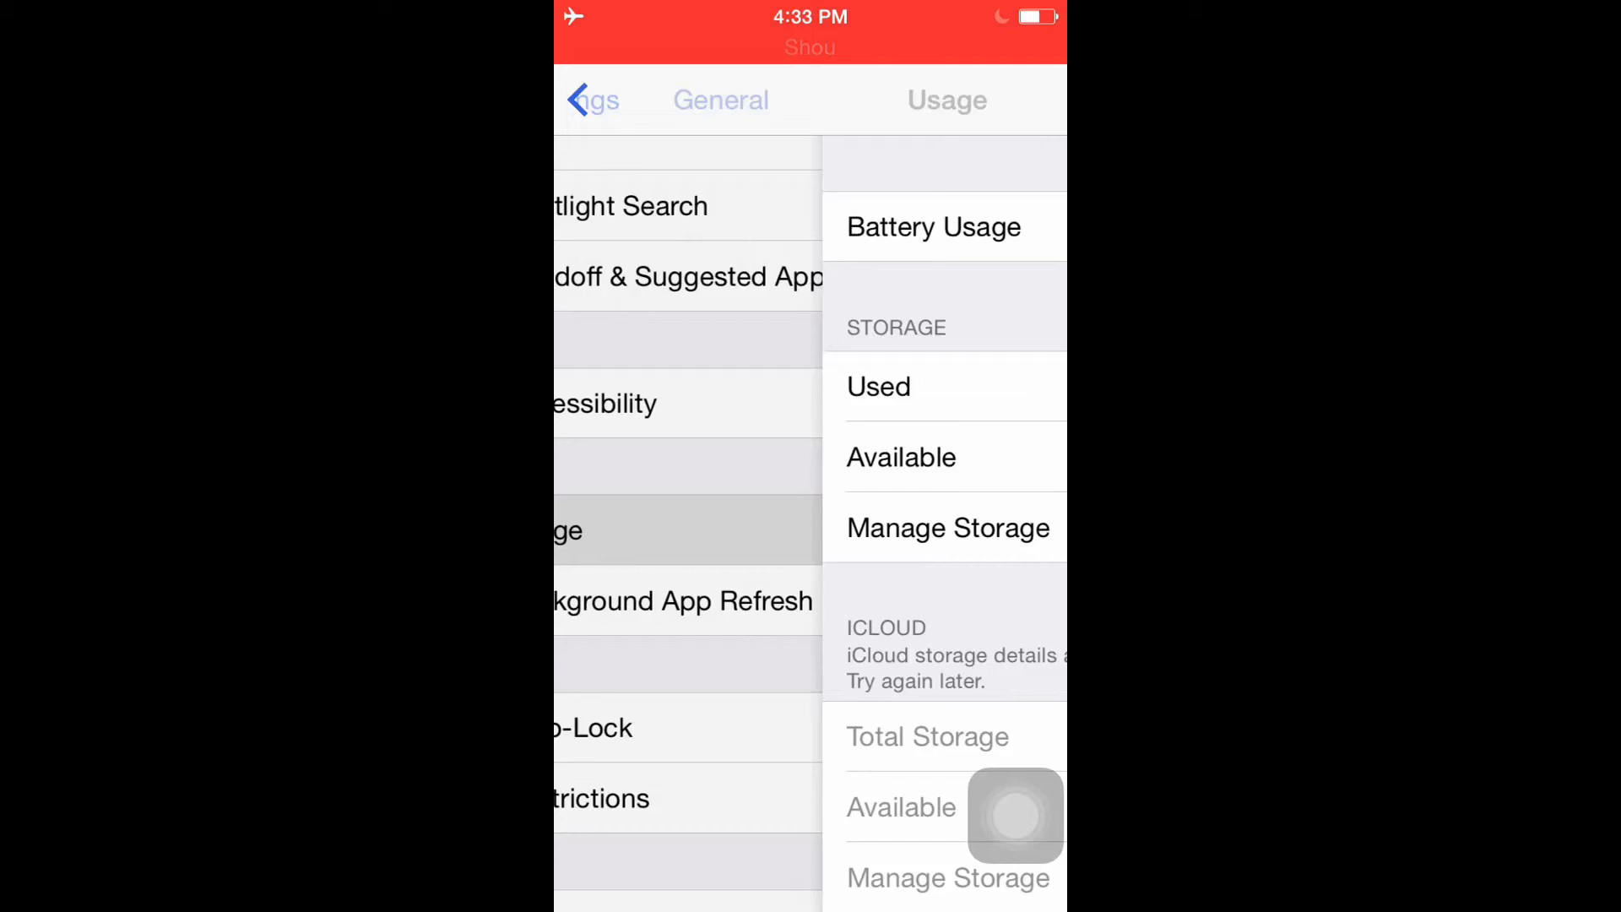
pyautogui.click(932, 226)
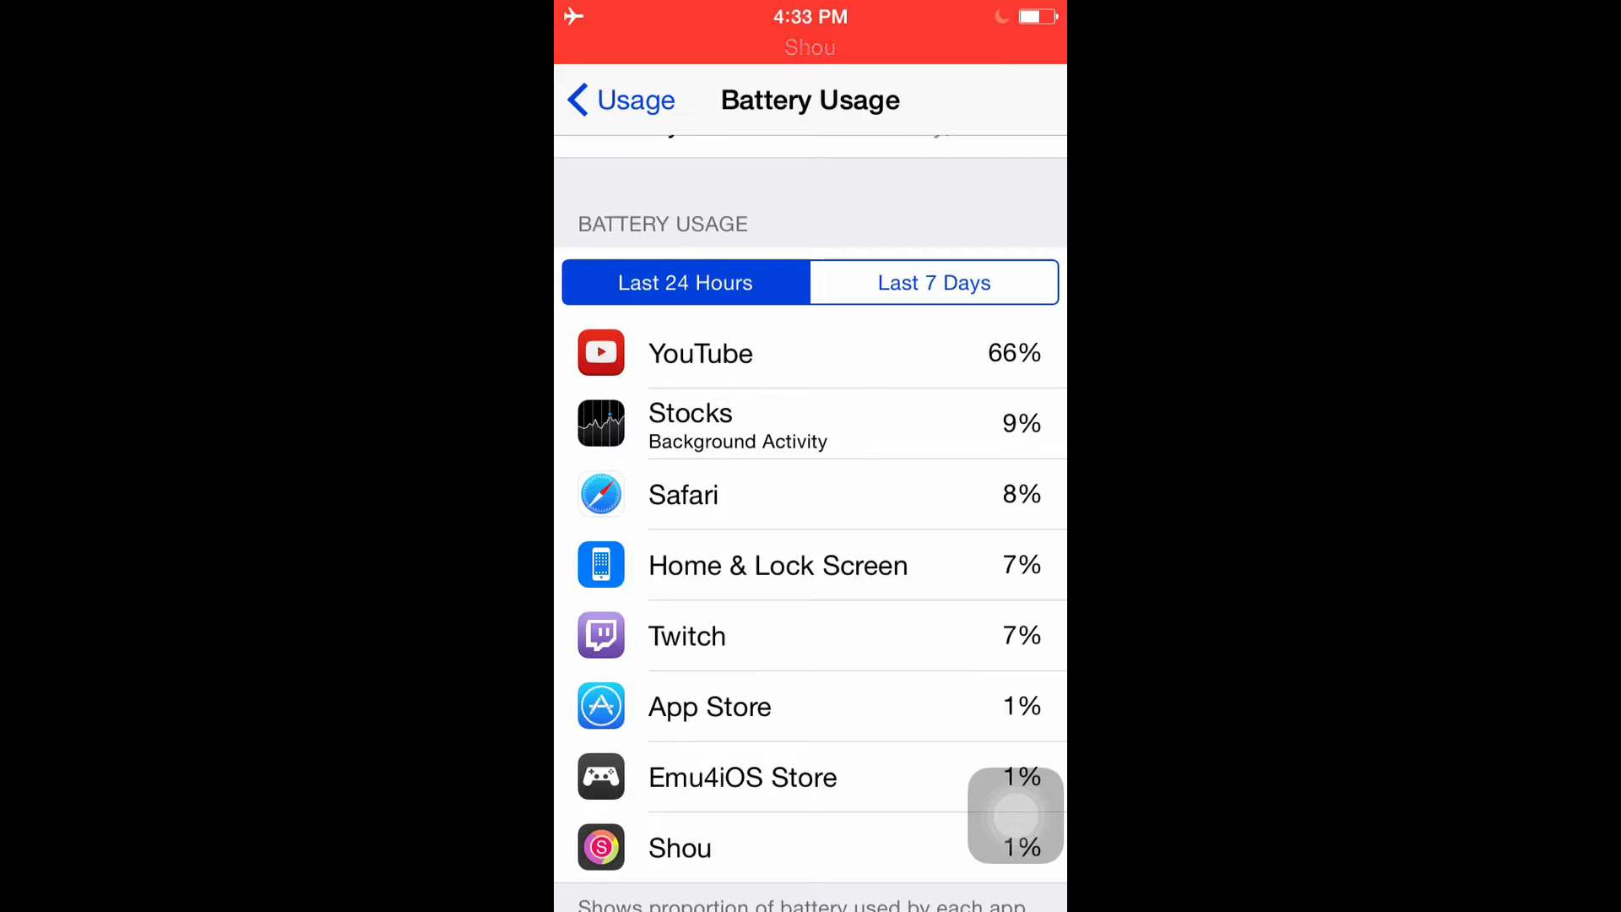
pyautogui.scroll(-3)
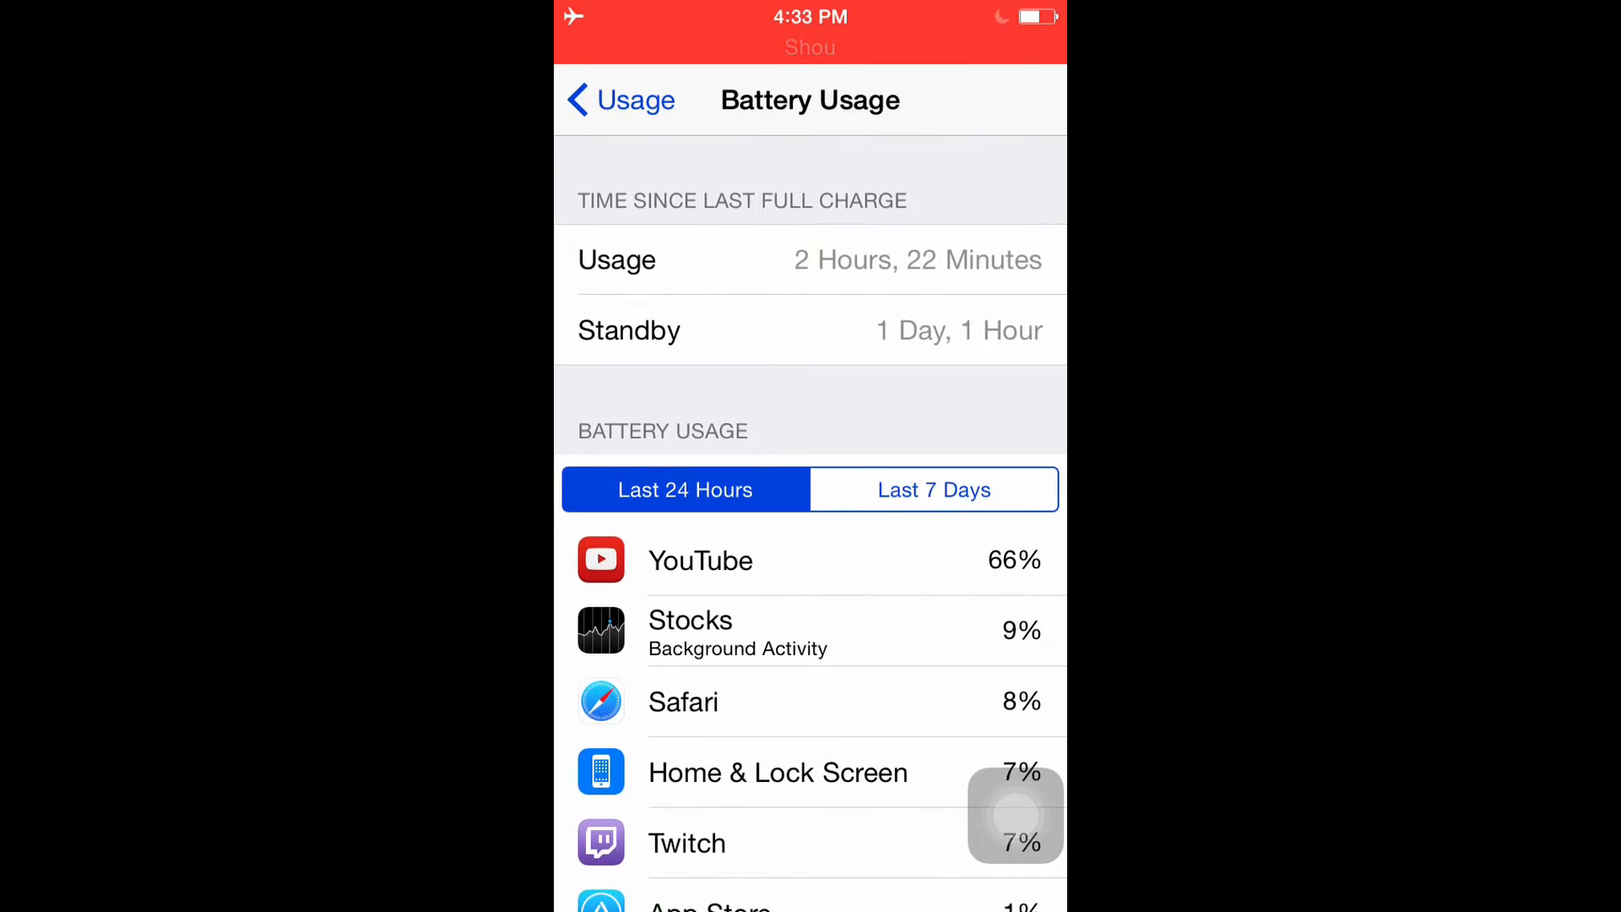
pyautogui.click(619, 100)
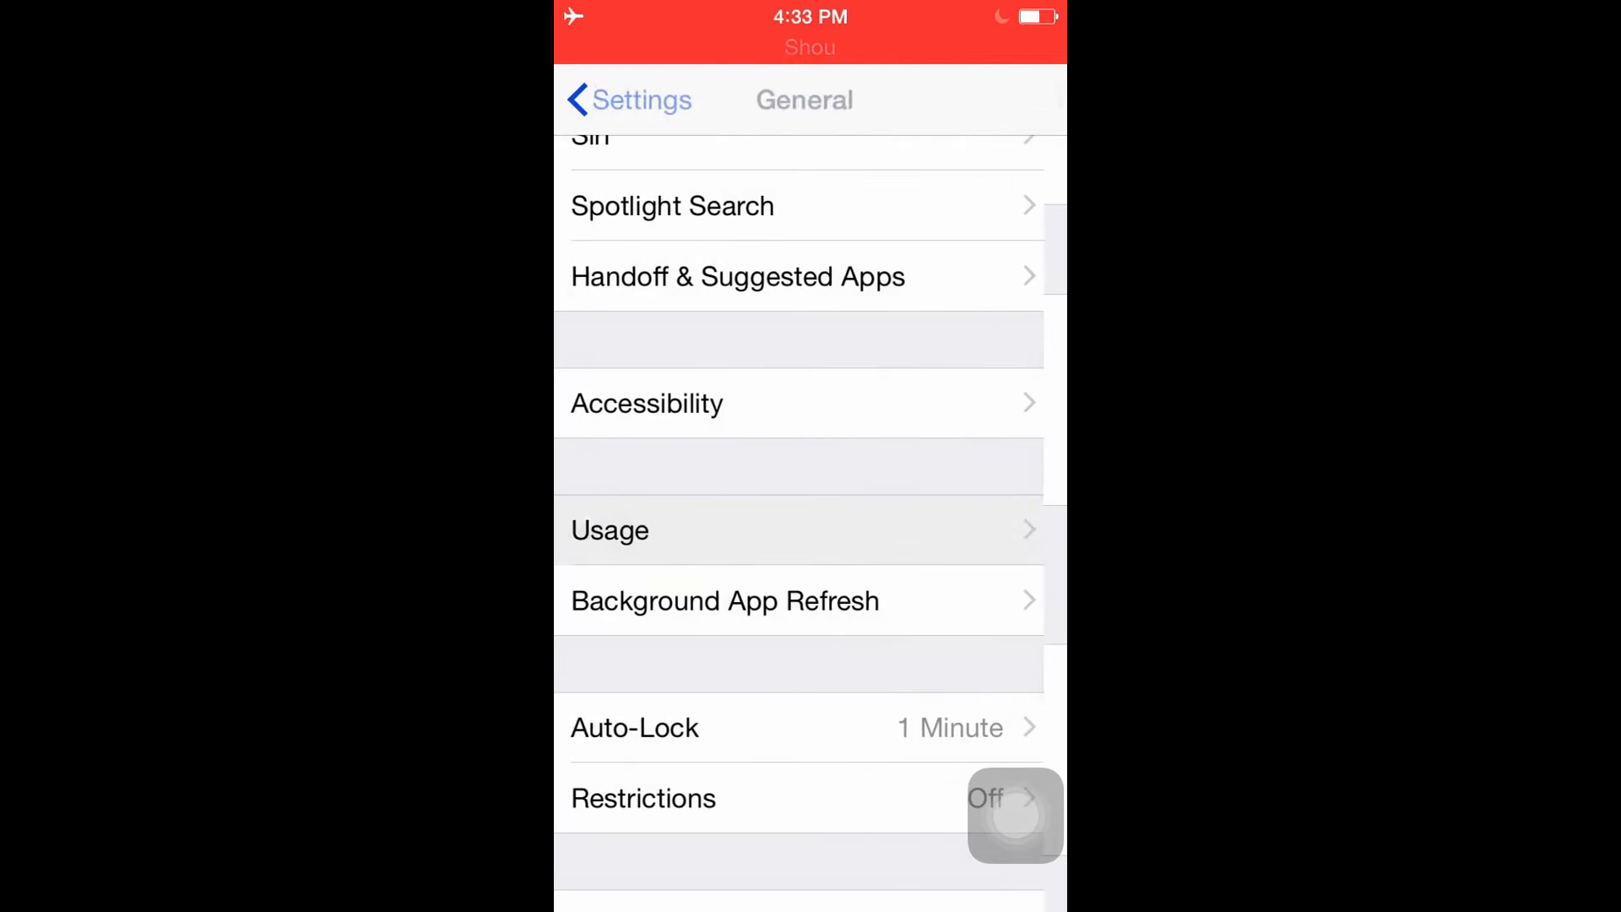
pyautogui.scroll(-3)
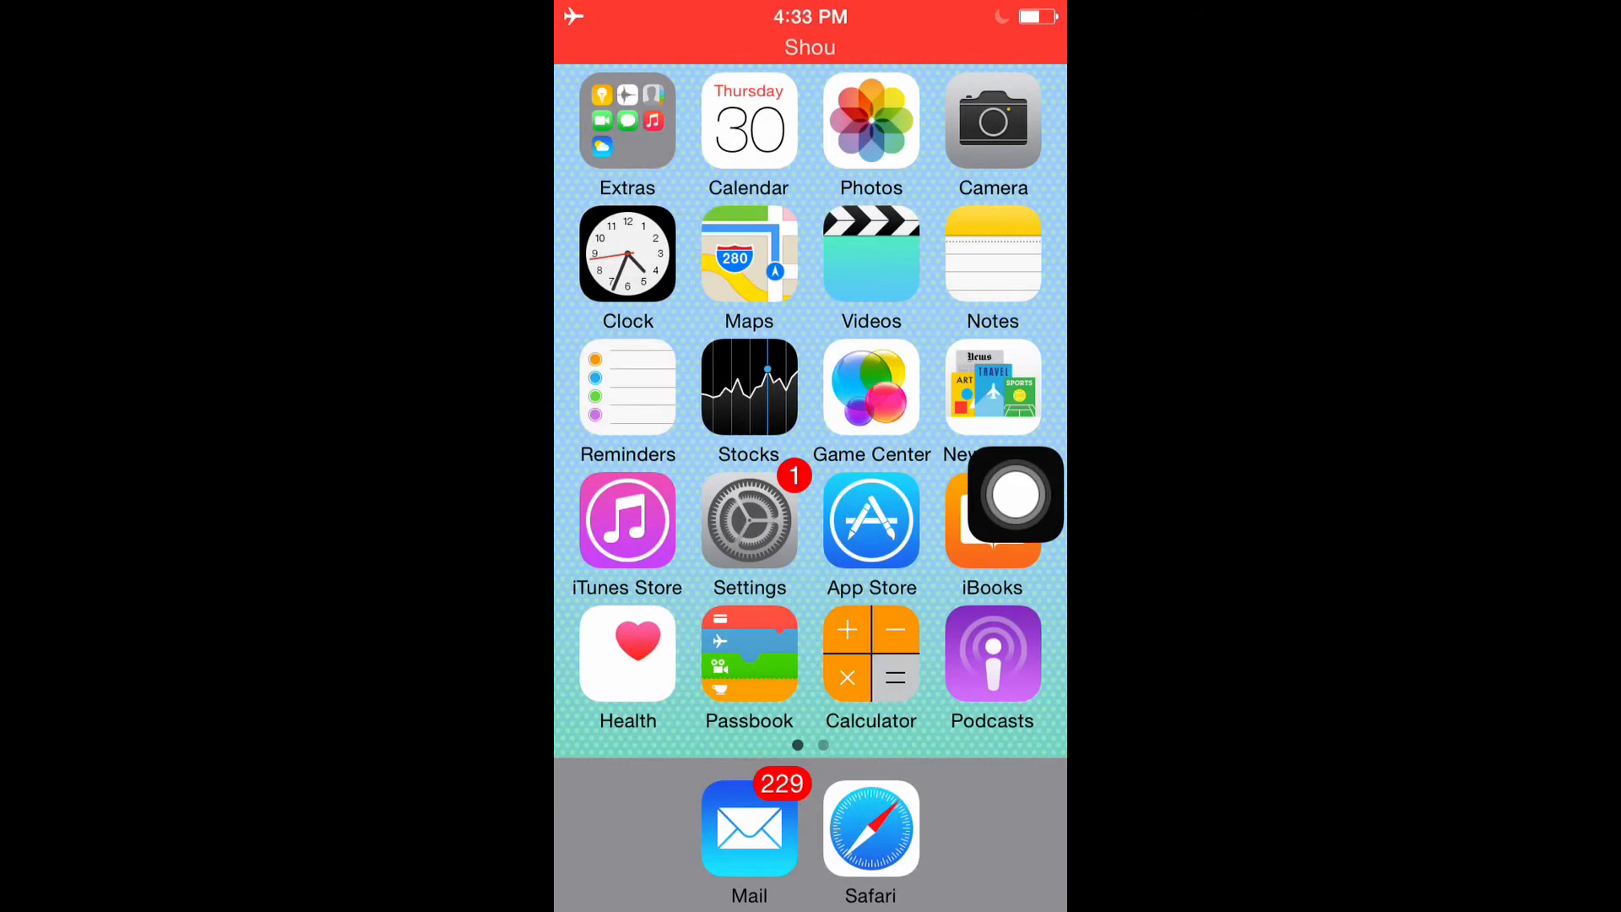
pyautogui.click(749, 520)
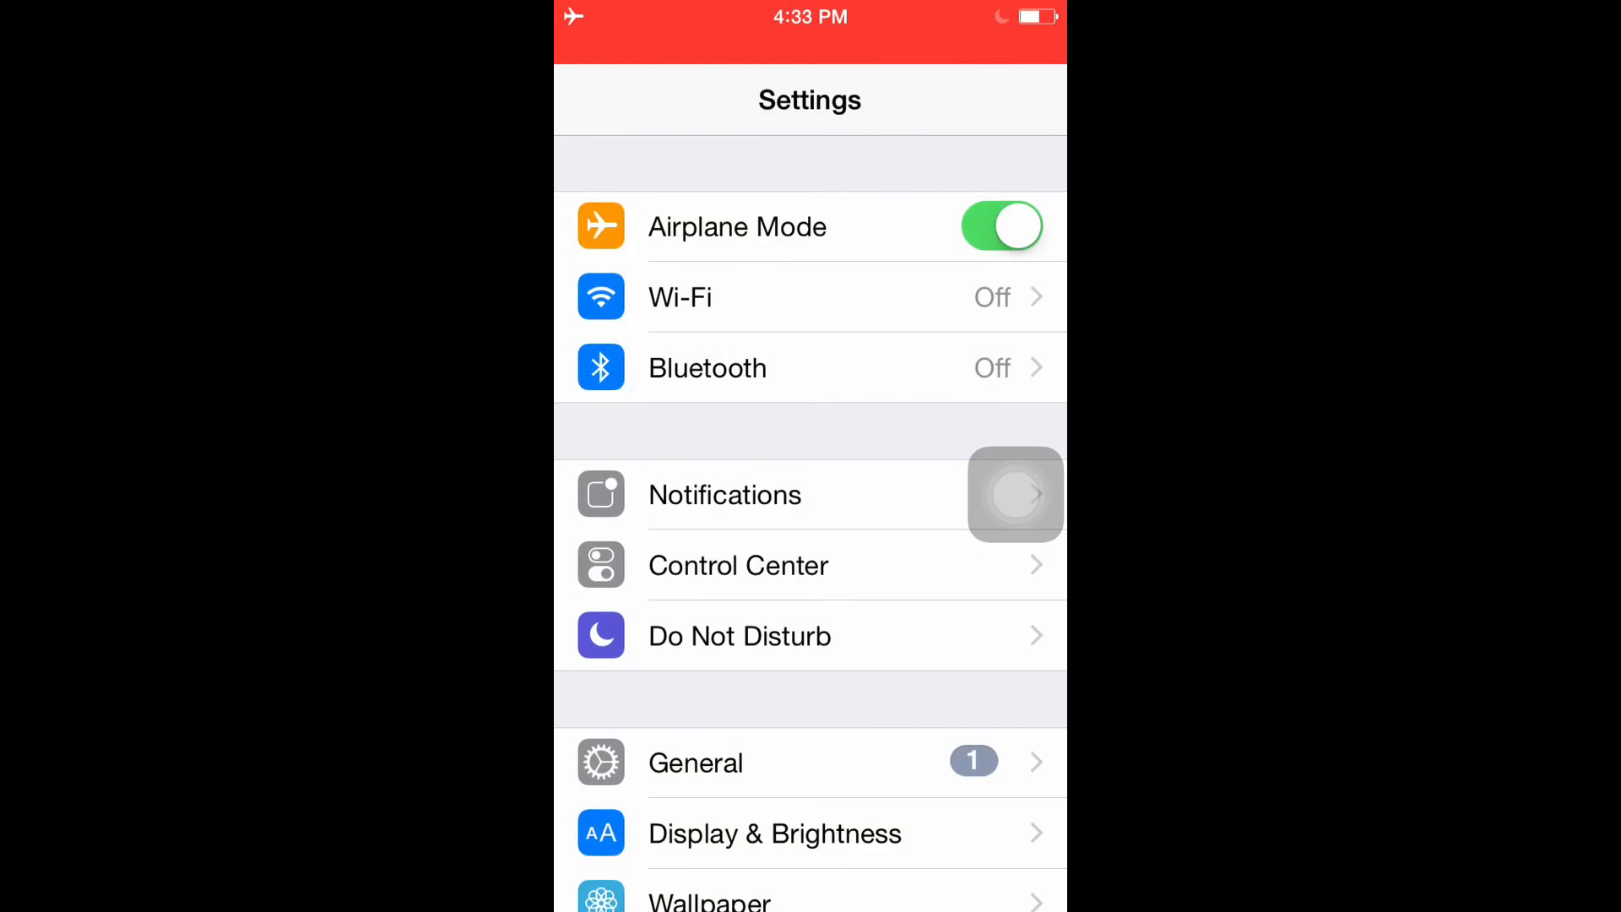
# Lower the Brightness slider in Display & Brightness
pyautogui.click(774, 834)
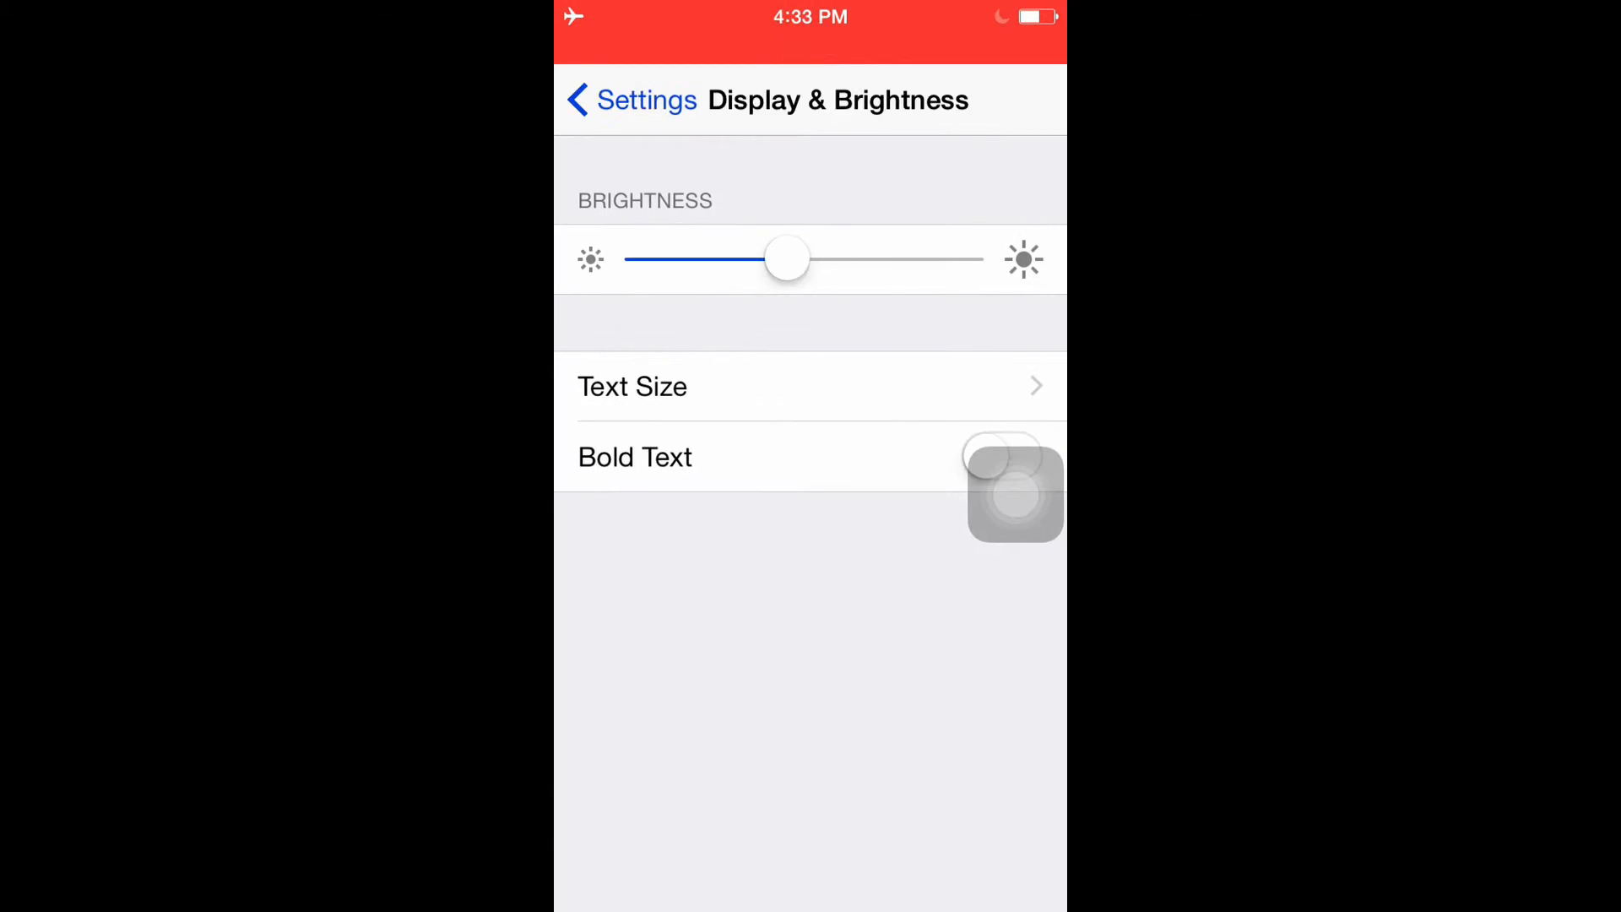
pyautogui.moveTo(787, 259); pyautogui.dragTo(962, 258)
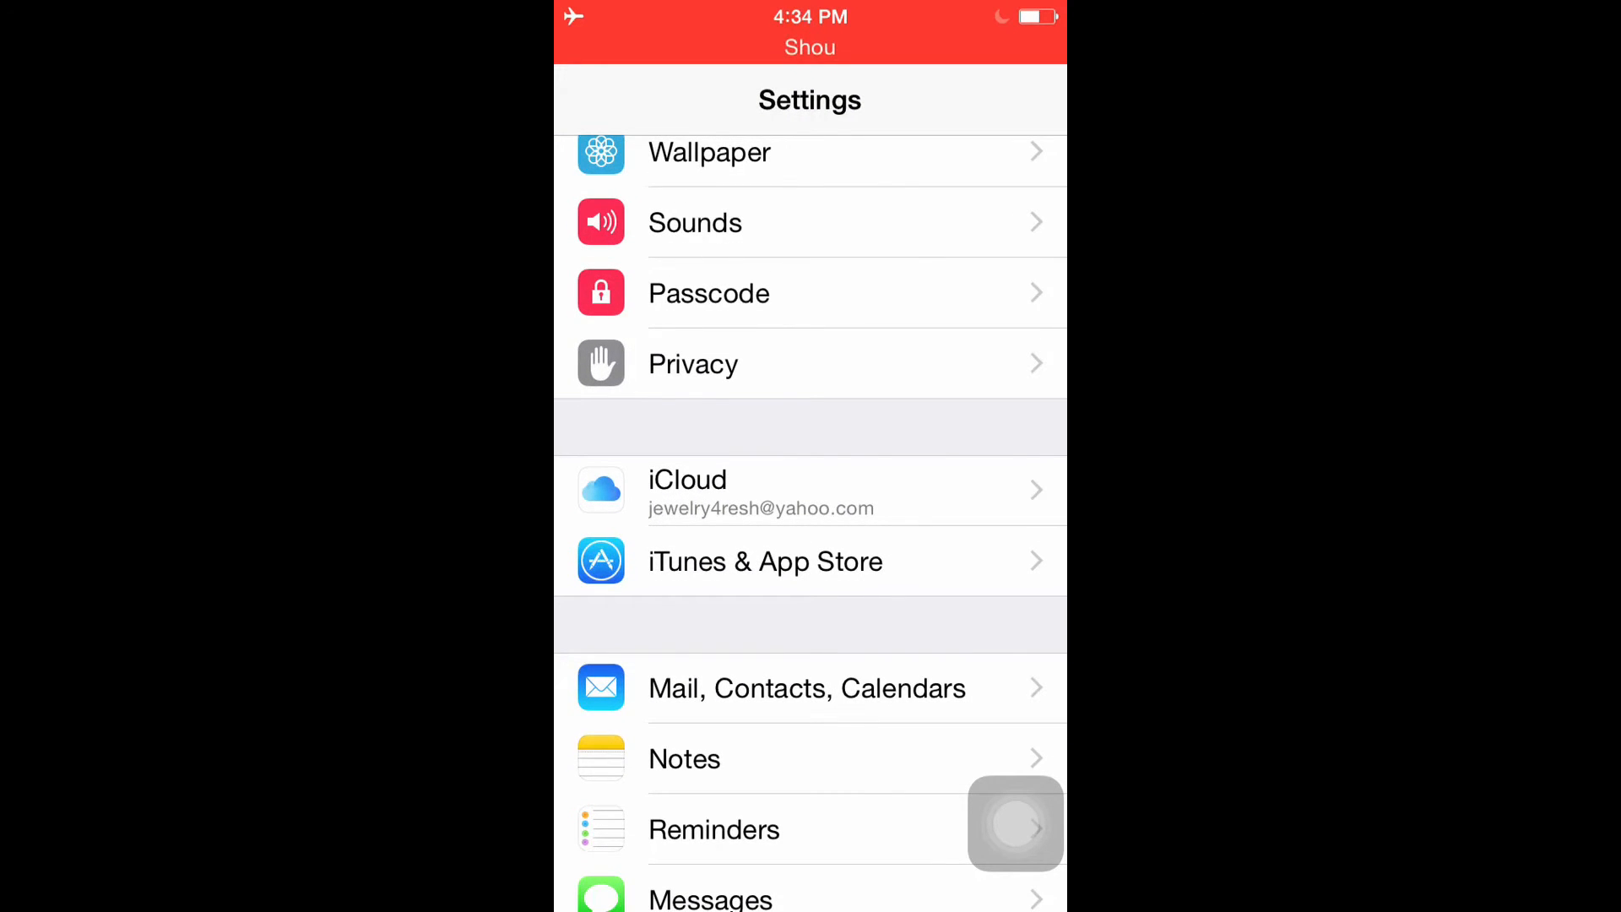
pyautogui.click(692, 364)
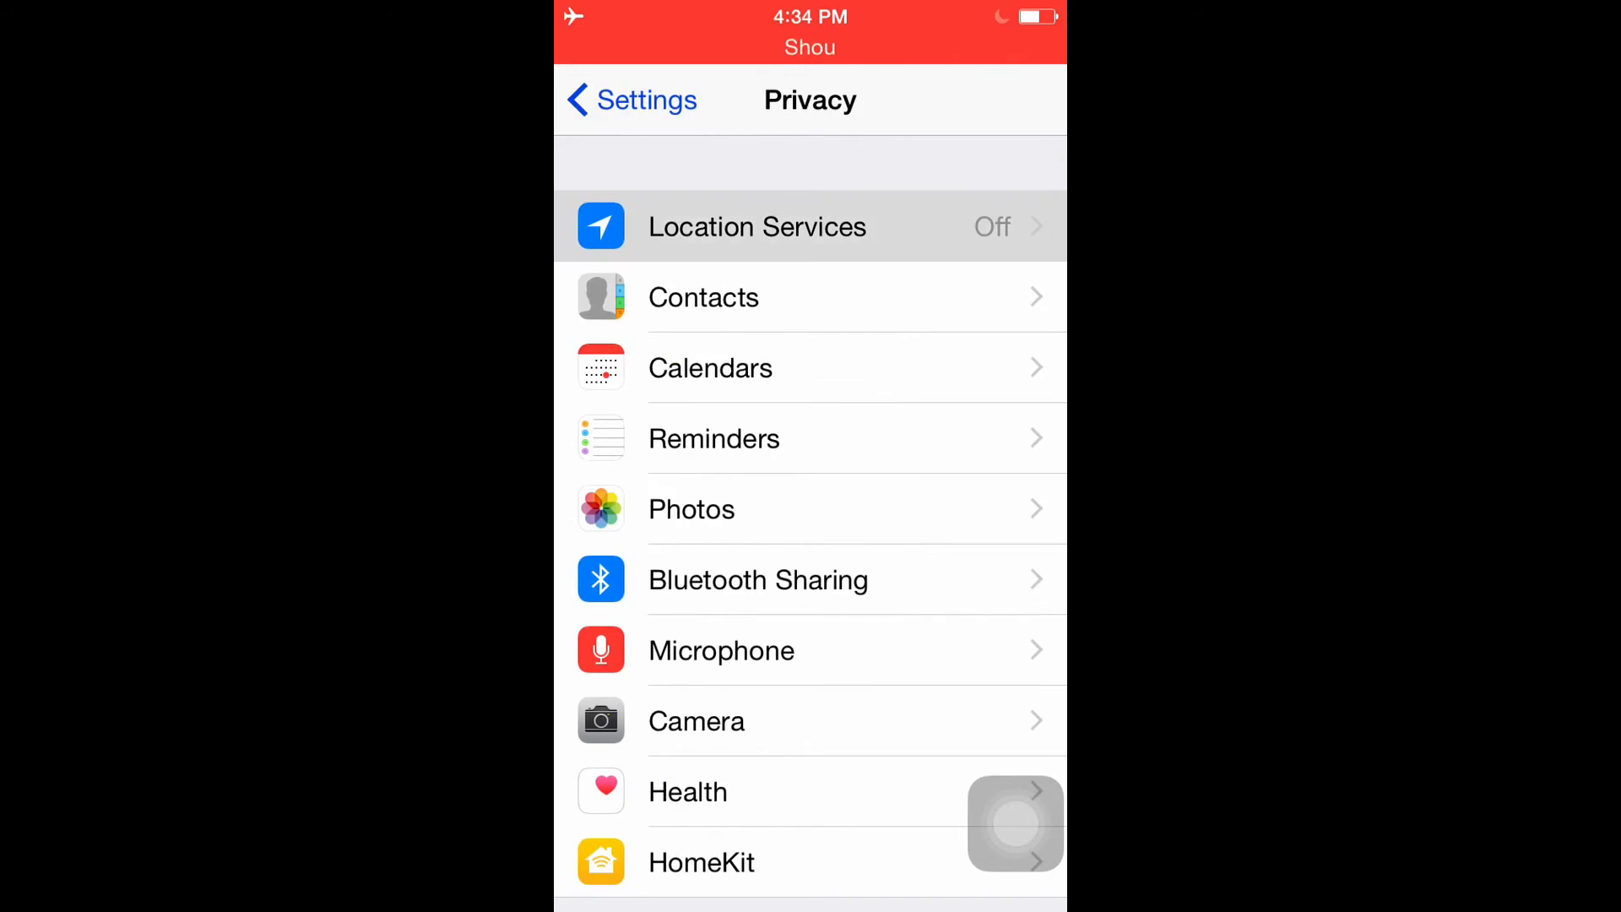
pyautogui.click(757, 226)
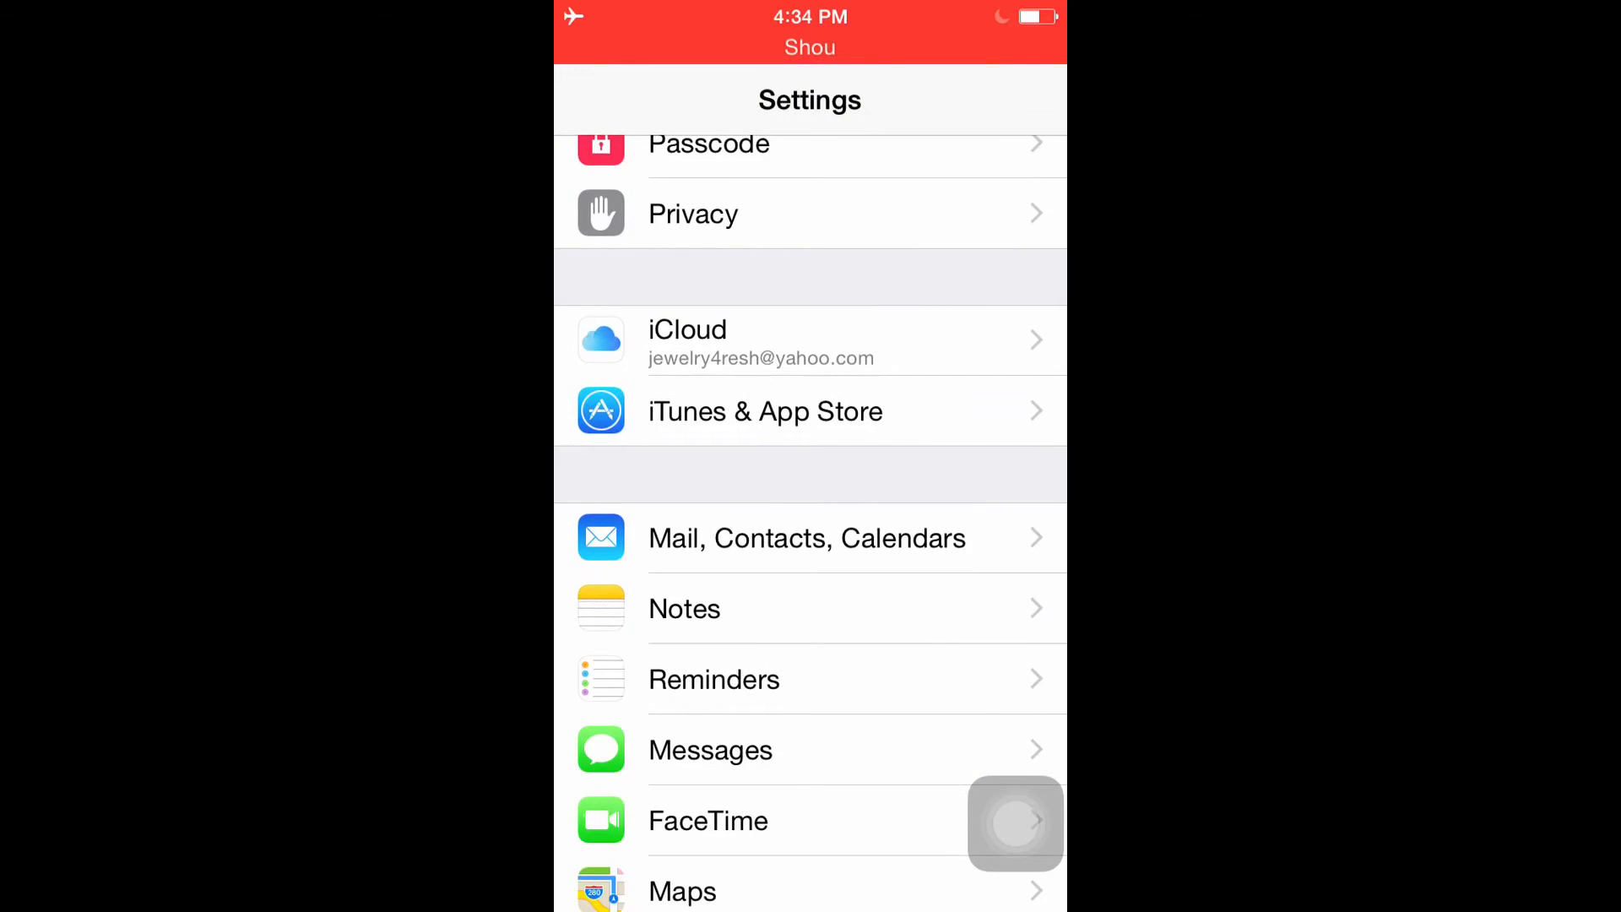
pyautogui.scroll(-3)
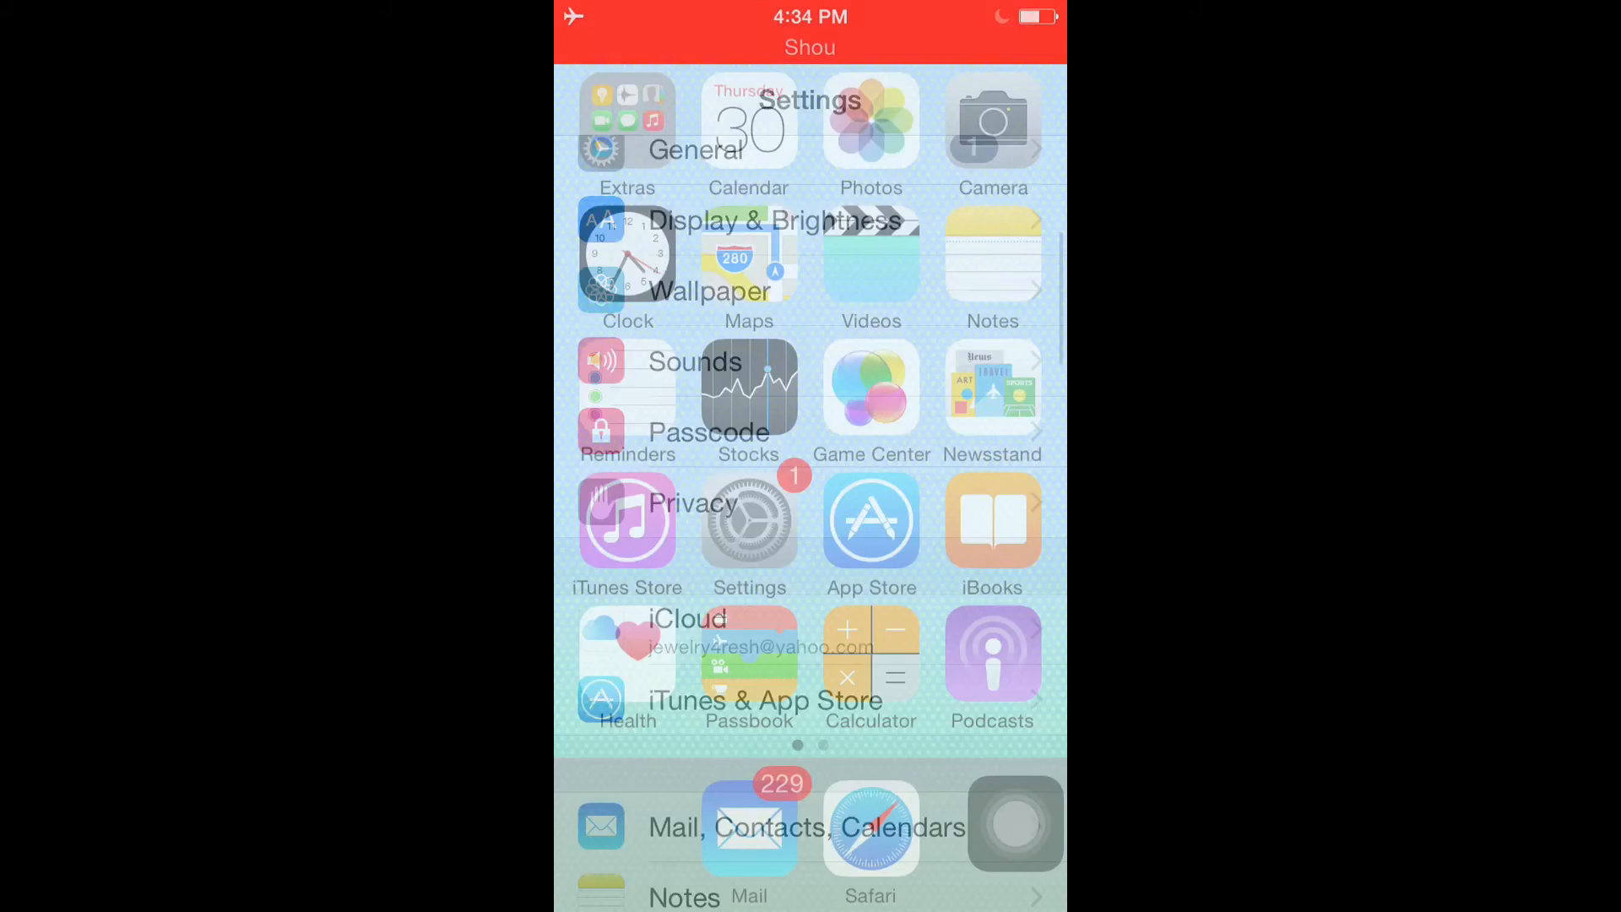
# Open the Games folder and delete Asphalt8 and Thief with their data
pyautogui.click(627, 119)
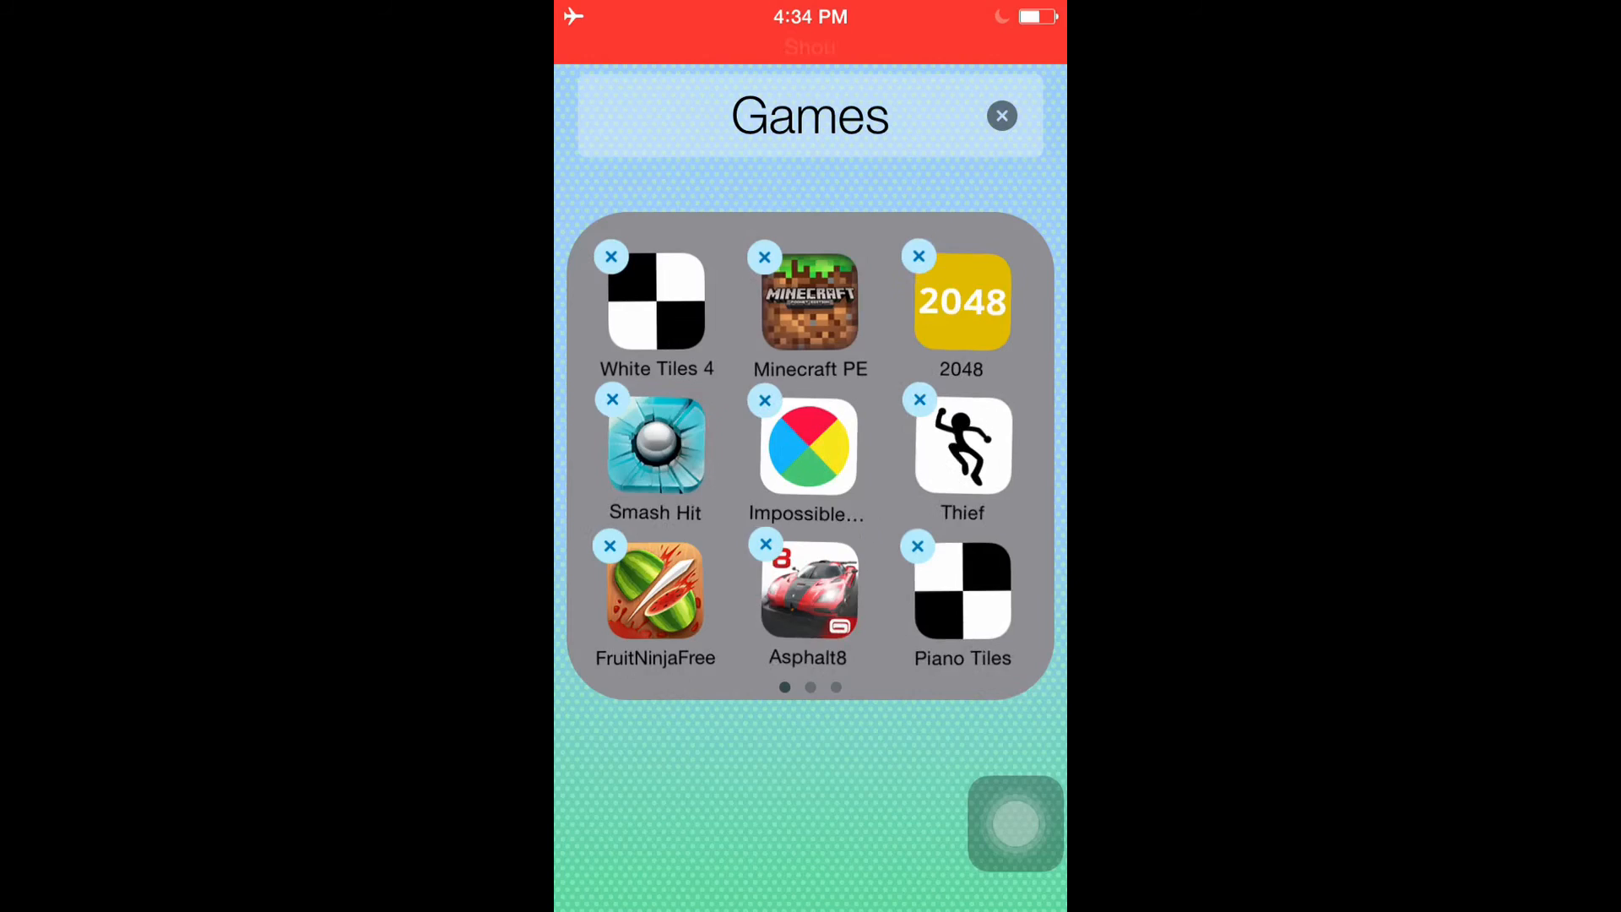
pyautogui.click(765, 544)
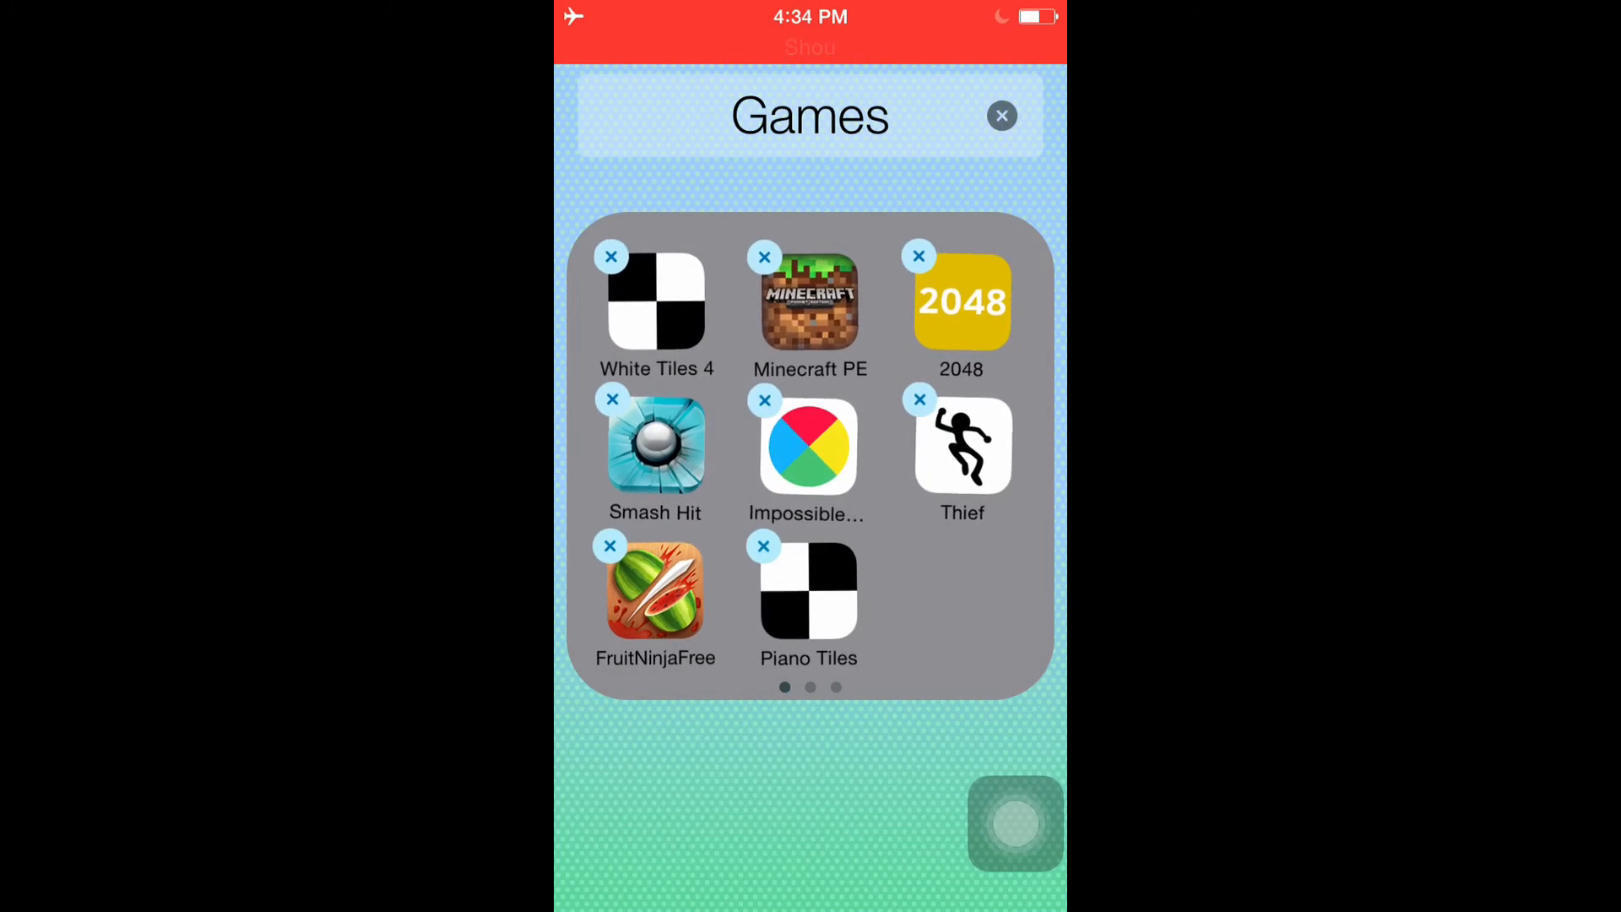
pyautogui.click(918, 399)
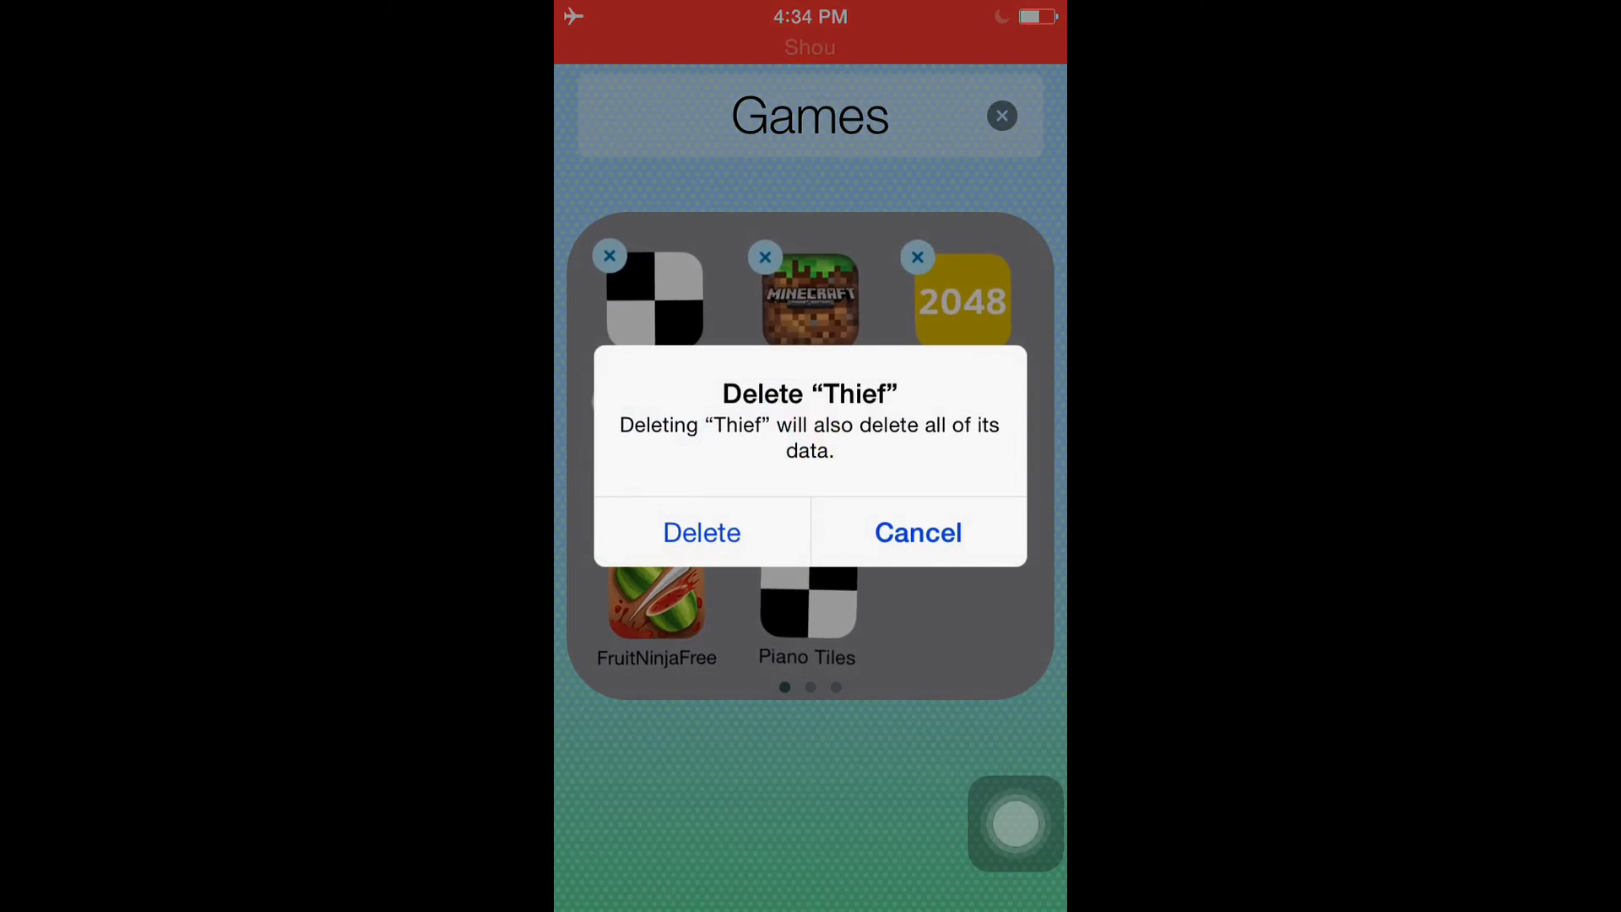
pyautogui.click(700, 532)
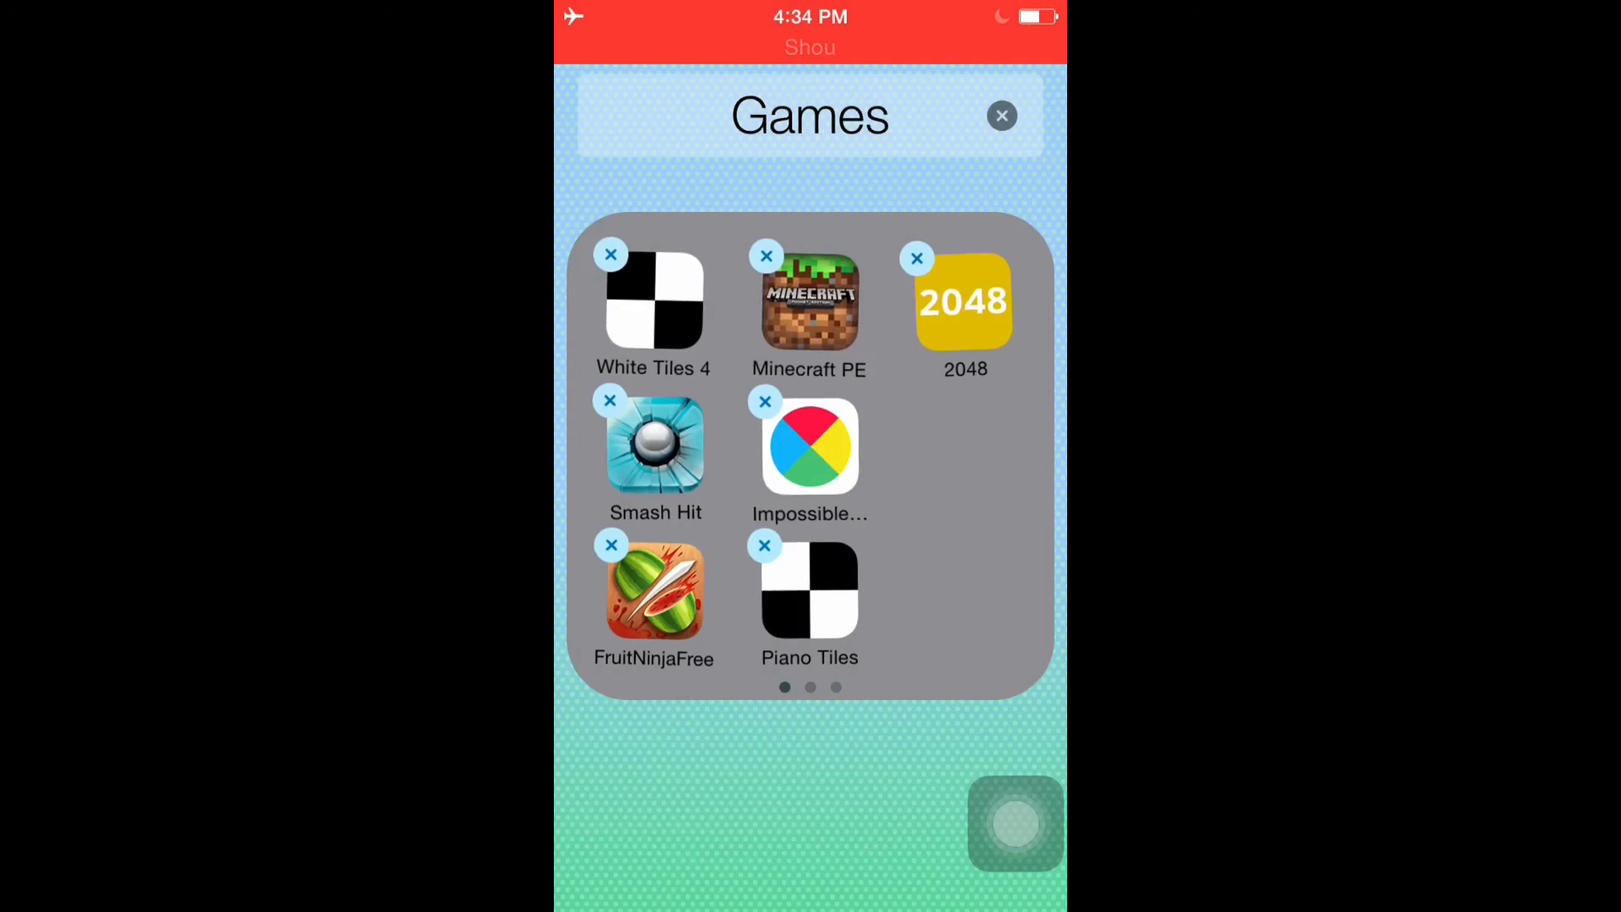
# Delete Circle, stop editing, and return to the first Home Screen page
pyautogui.hscroll(-3)
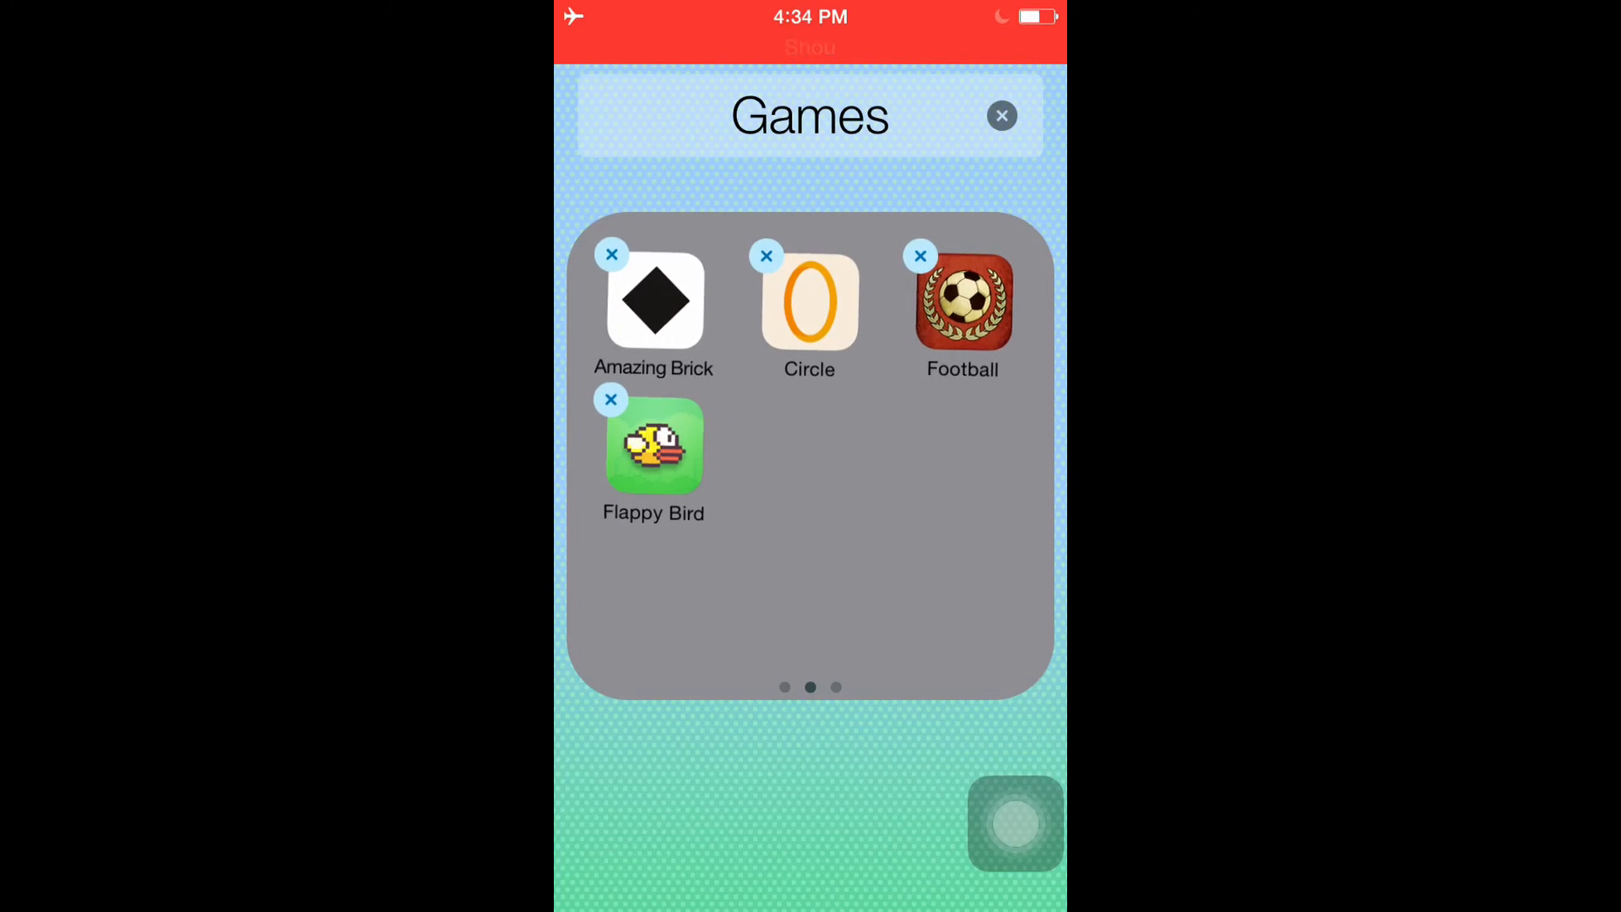
pyautogui.click(766, 255)
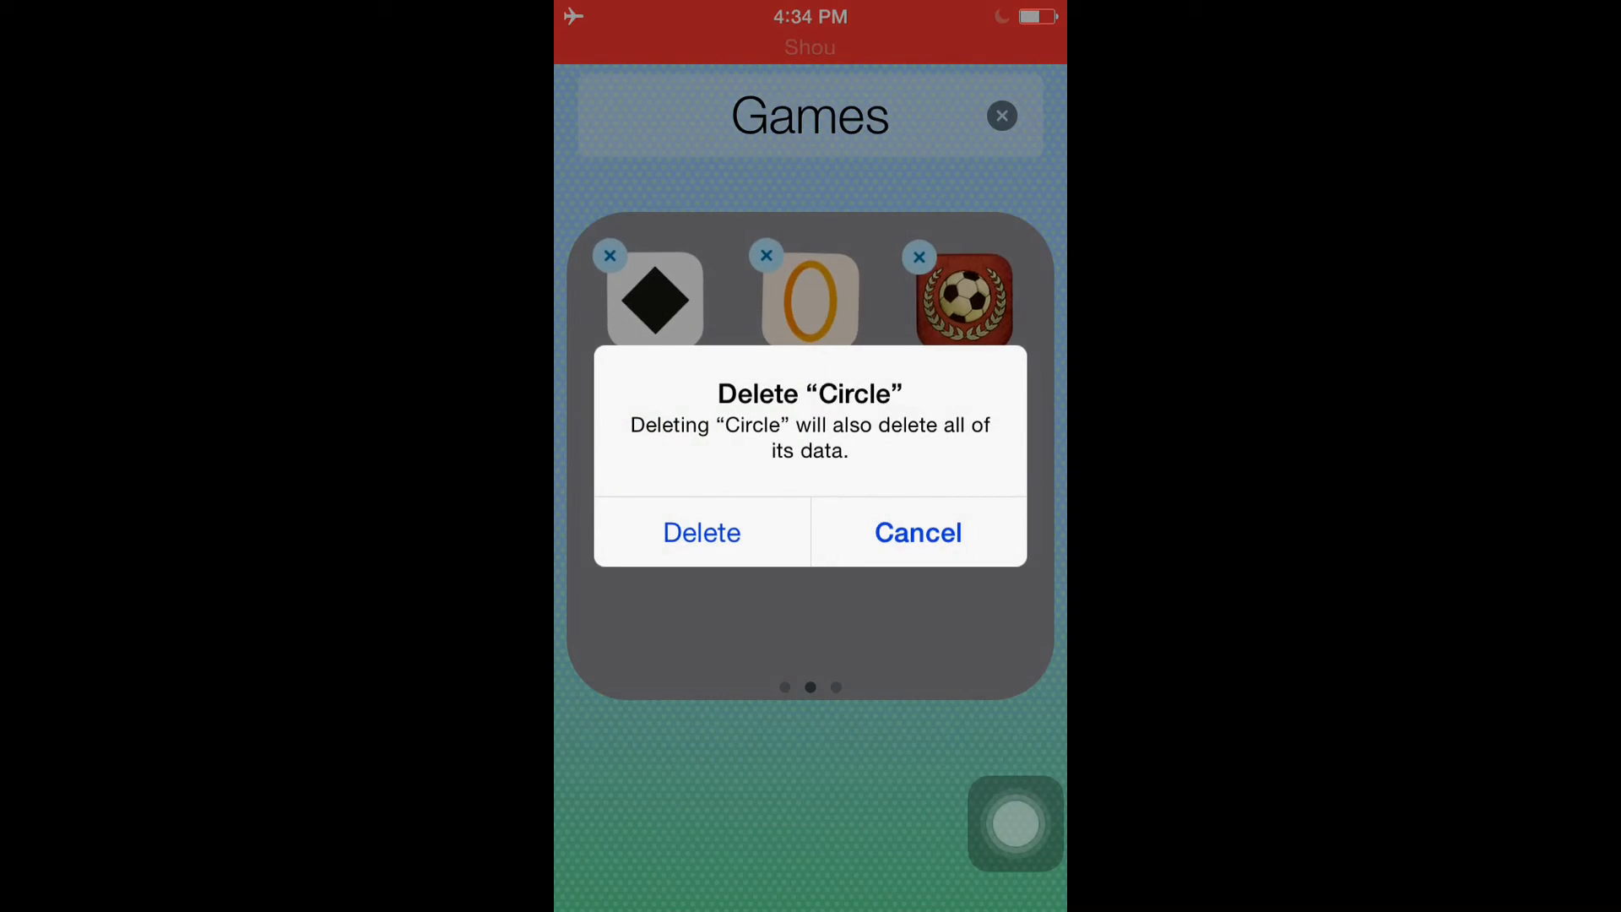
pyautogui.click(700, 533)
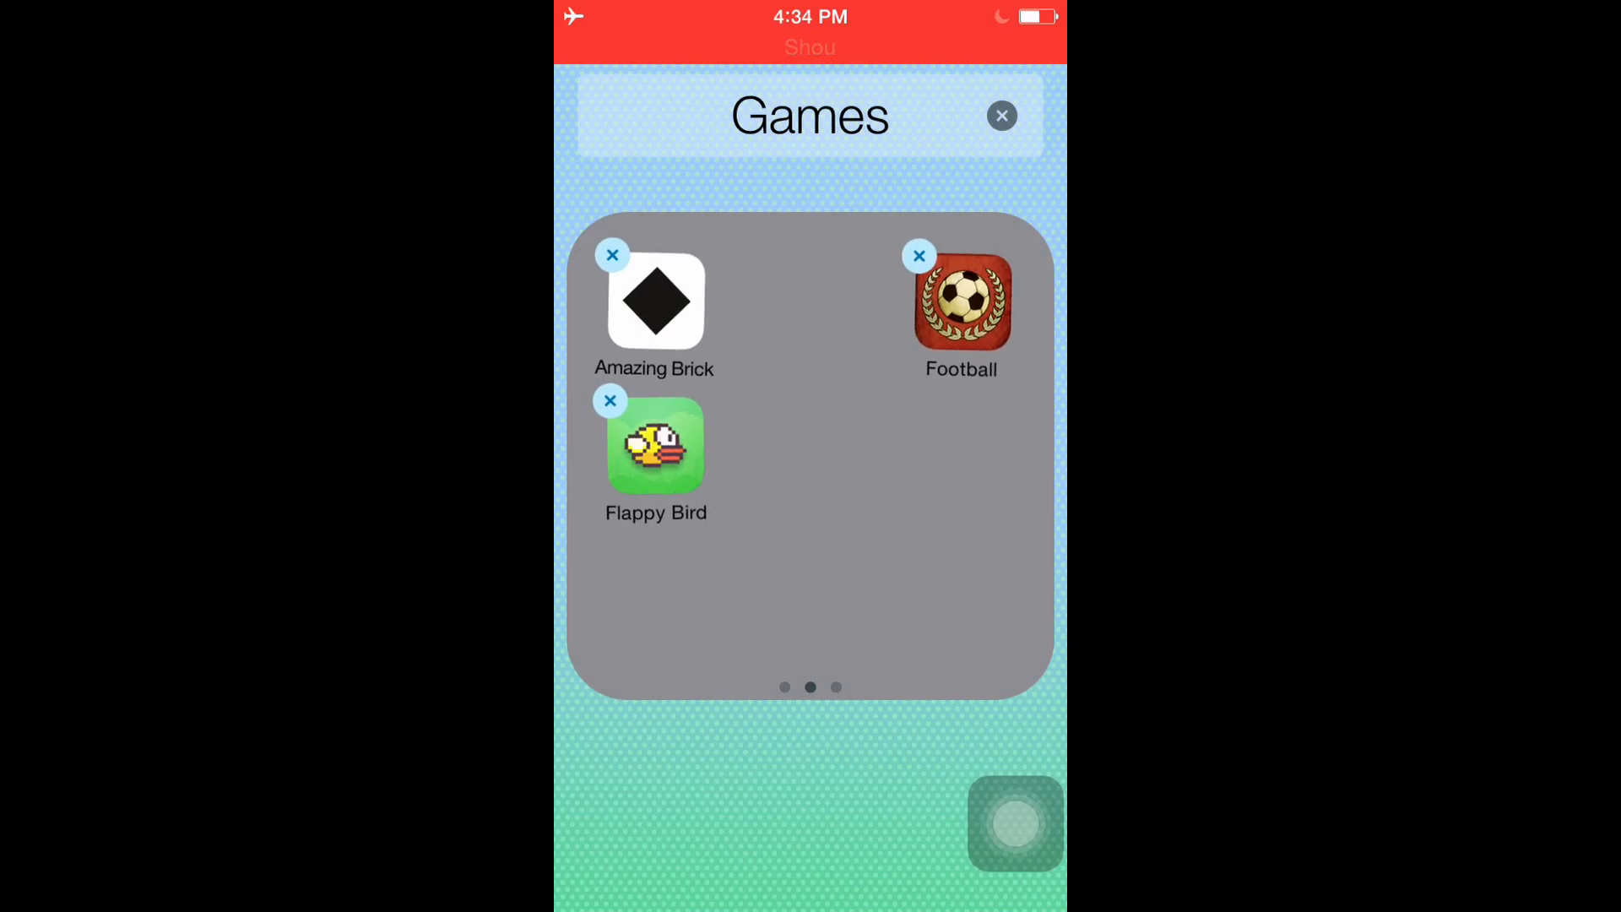
pyautogui.click(1001, 115)
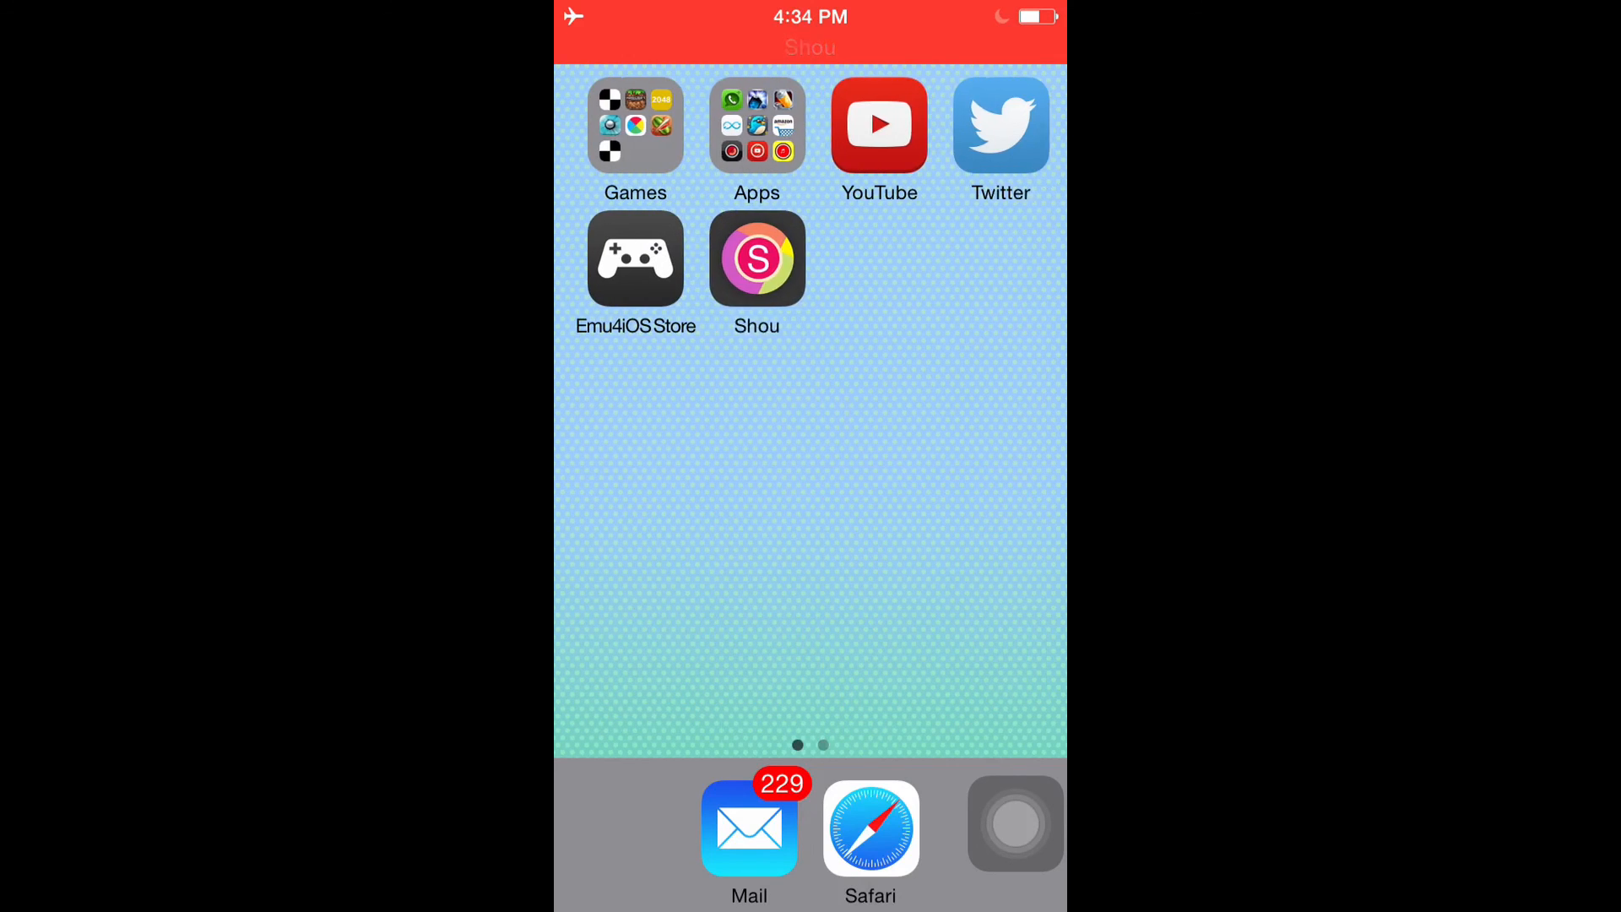
pyautogui.hscroll(-3)
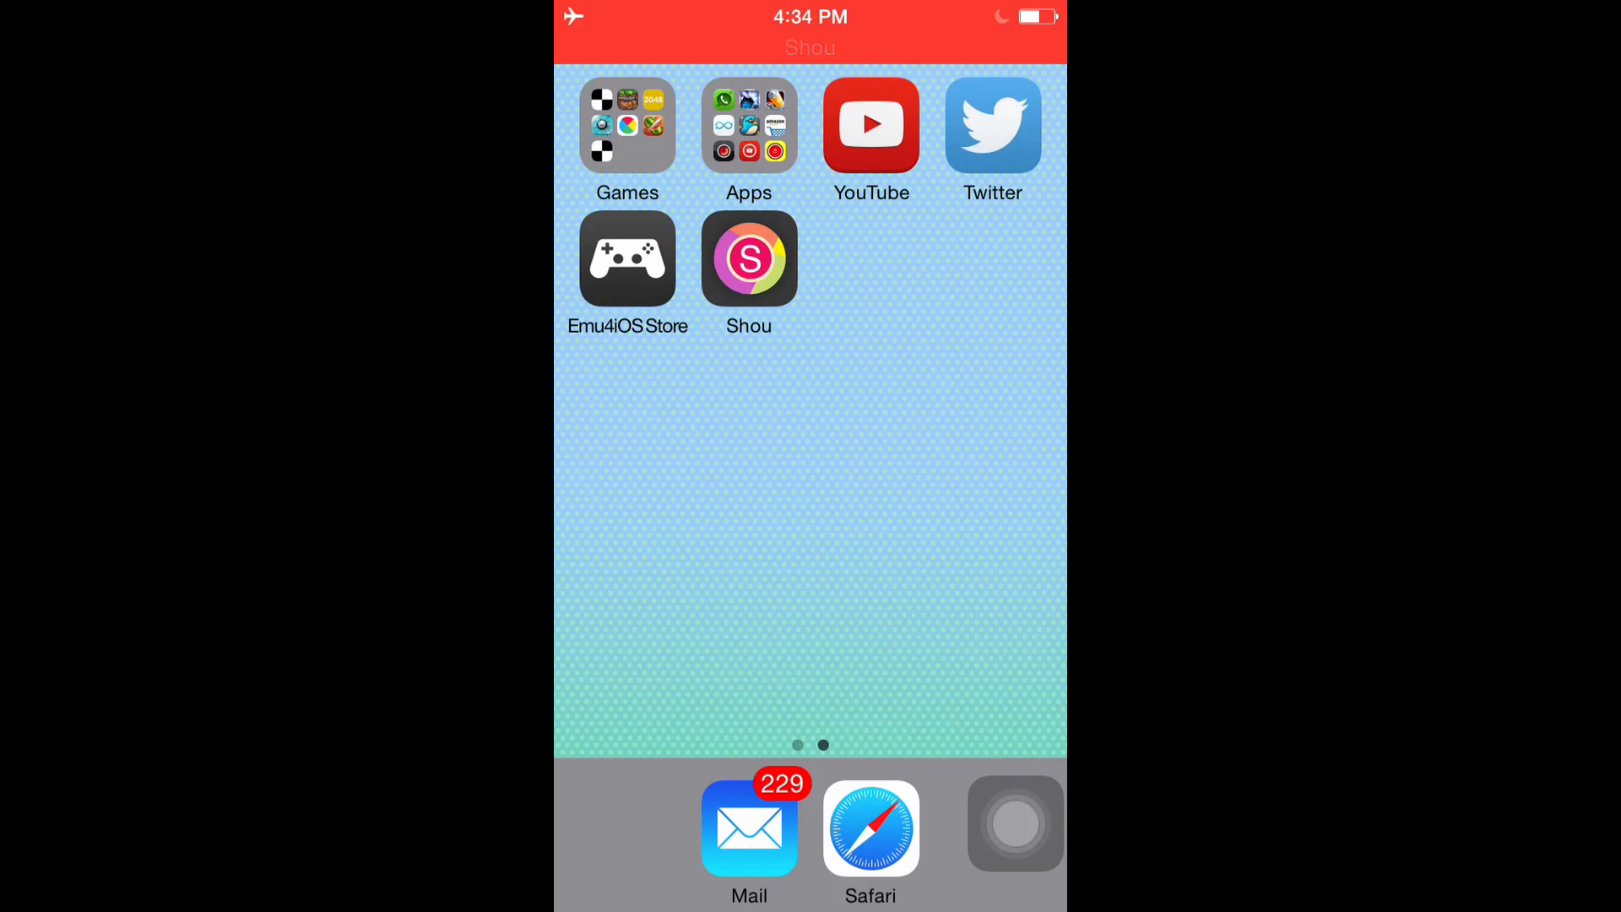